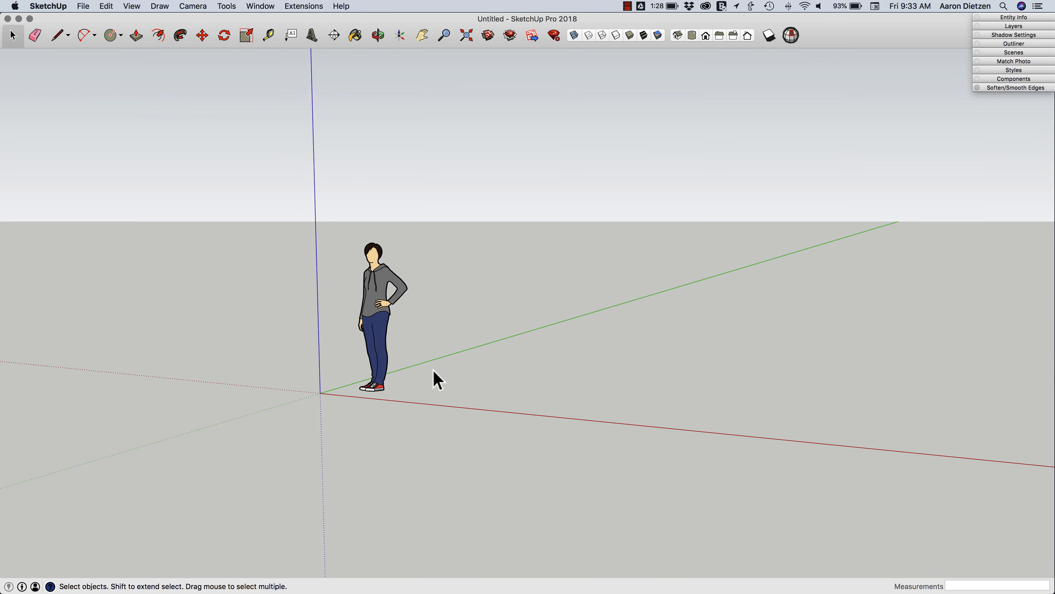
# Erase the Chris scale figure and place a circle's centre at the origin
pyautogui.click(35, 35)
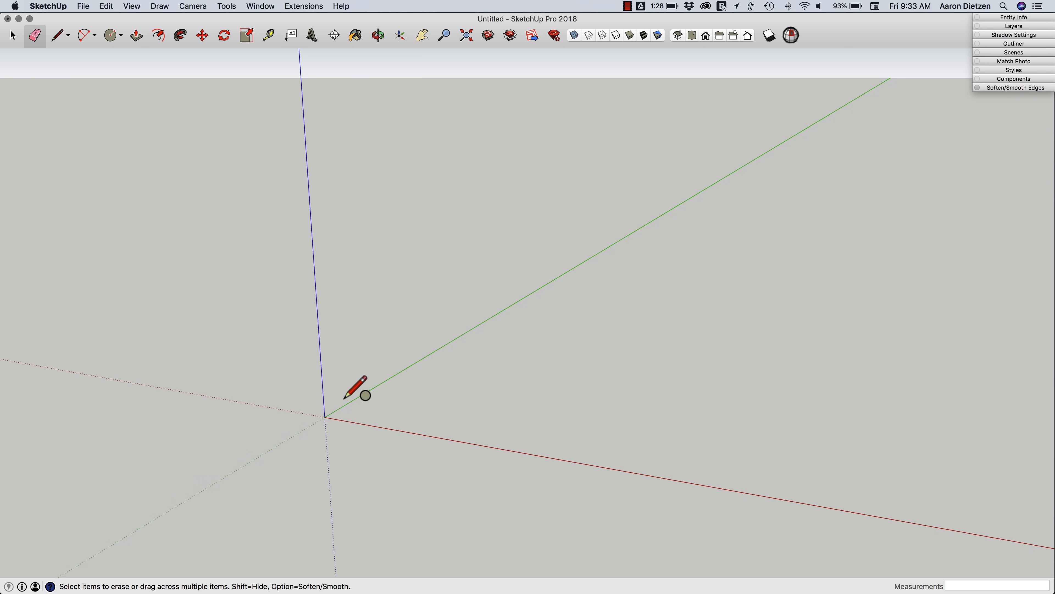
pyautogui.click(107, 36)
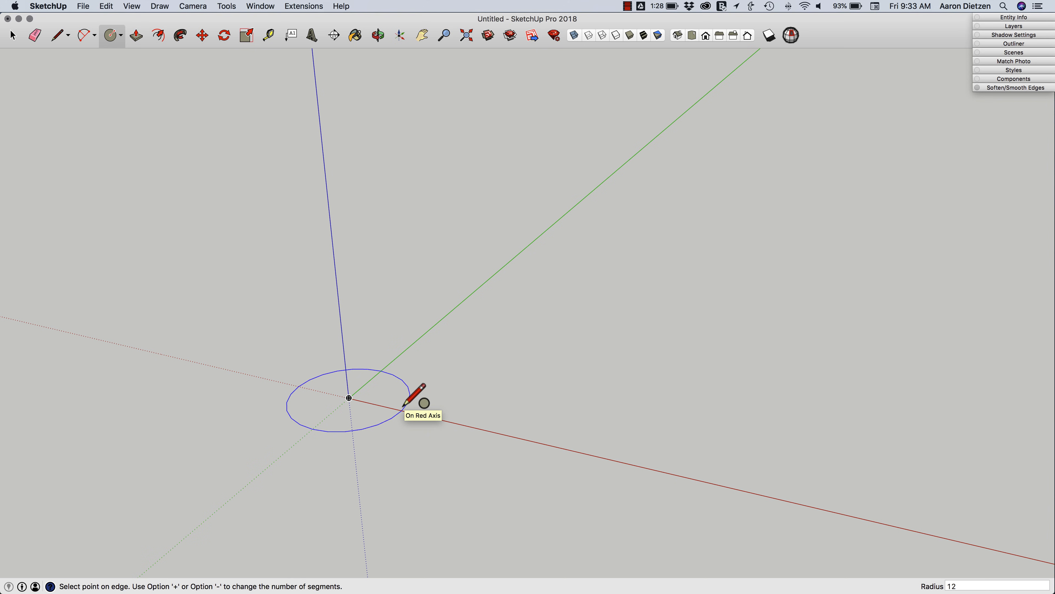
# Finish the 1-foot, 24-segment circle, select it and show its Entity Info
pyautogui.click(348, 398)
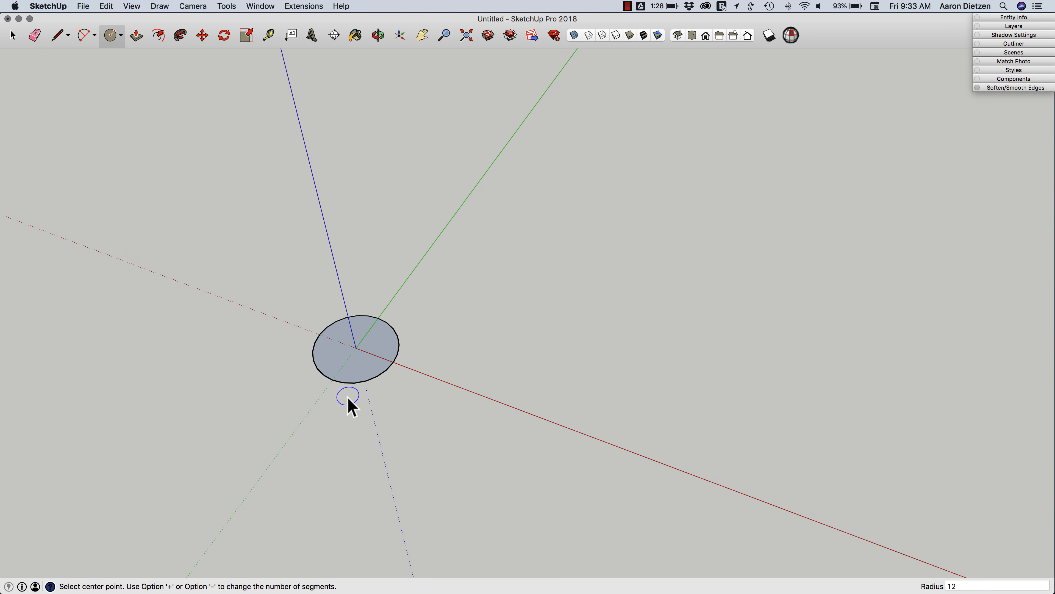
pyautogui.click(12, 35)
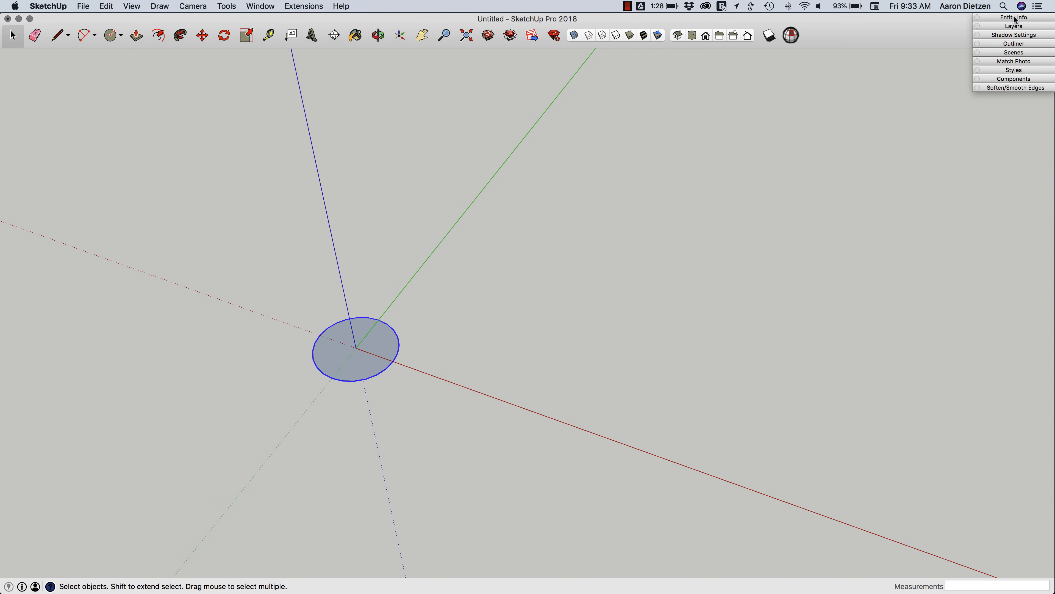
pyautogui.click(1012, 17)
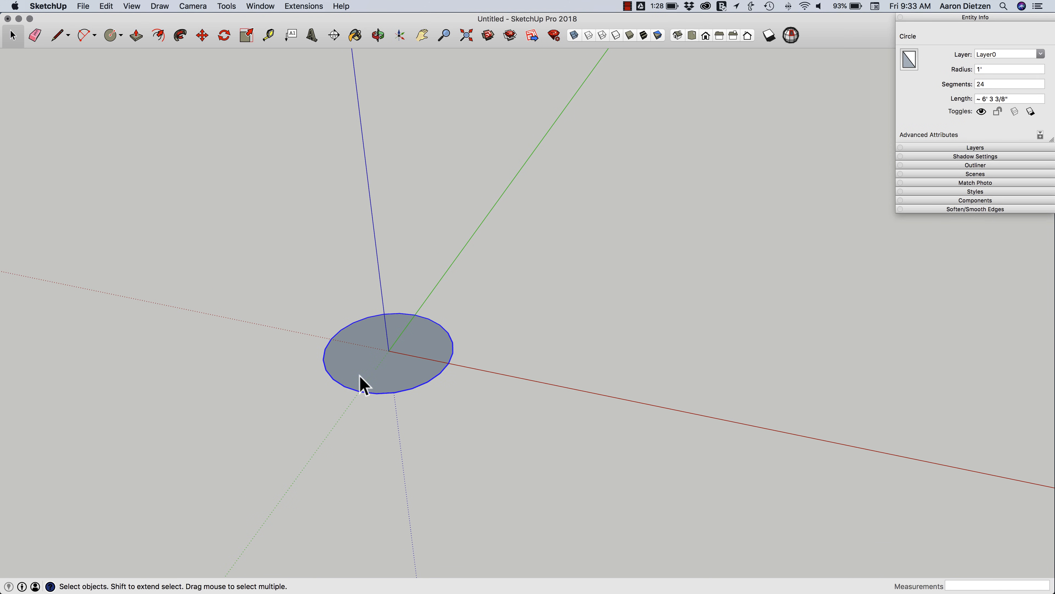
pyautogui.moveTo(316, 228)
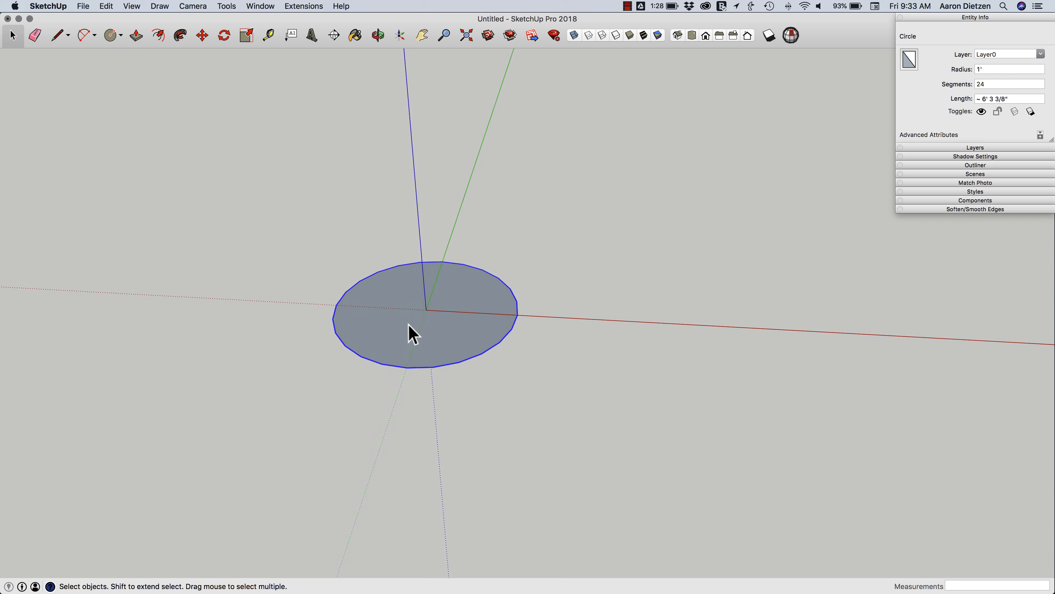
# Draw a short 3 13/16" edge inward from a rim vertex and erase the stray triangle edge
pyautogui.click(58, 35)
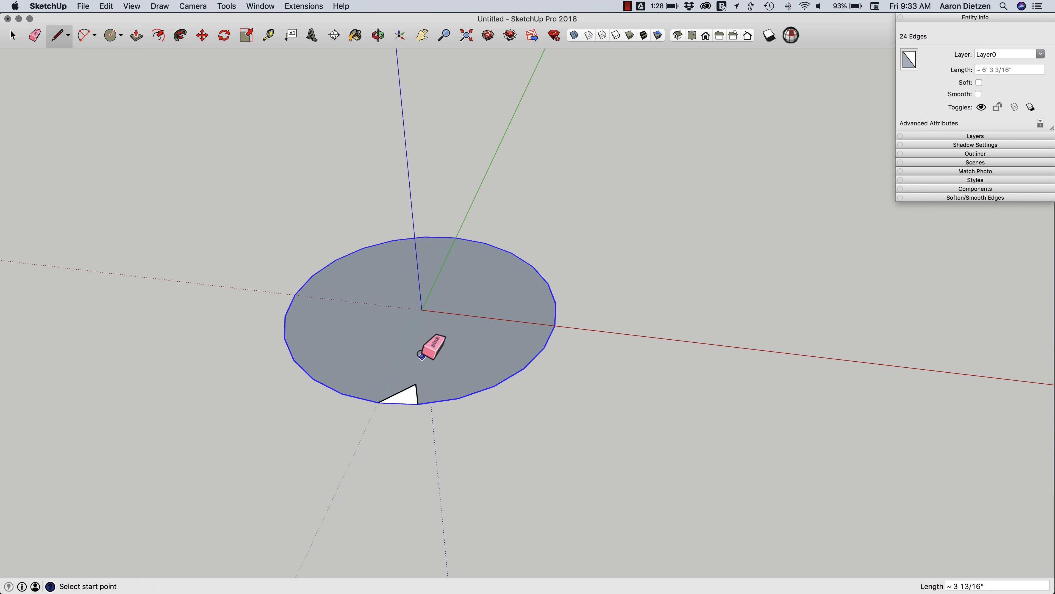
pyautogui.click(11, 35)
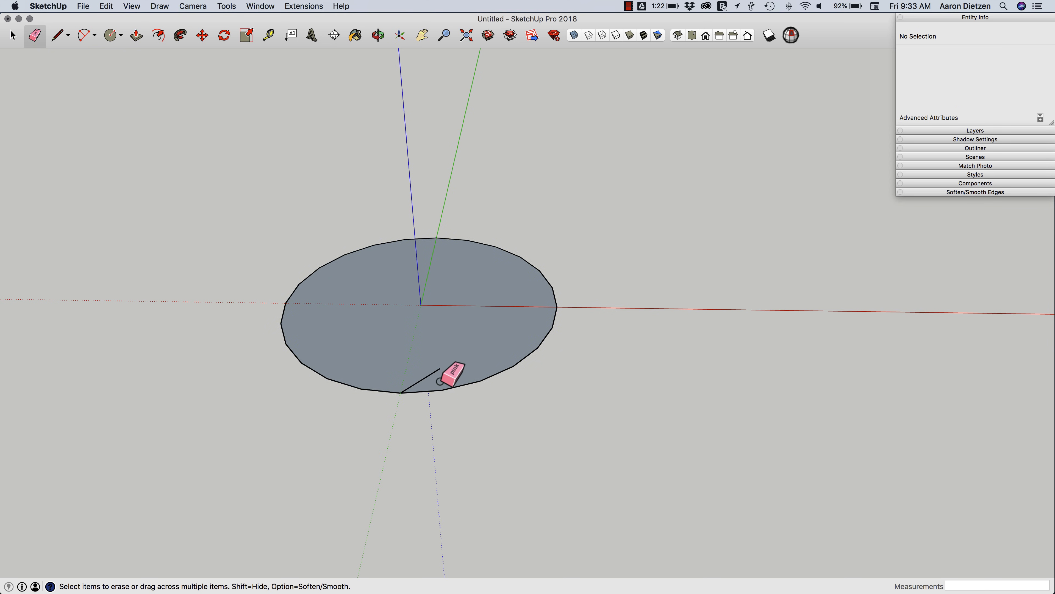
pyautogui.click(12, 36)
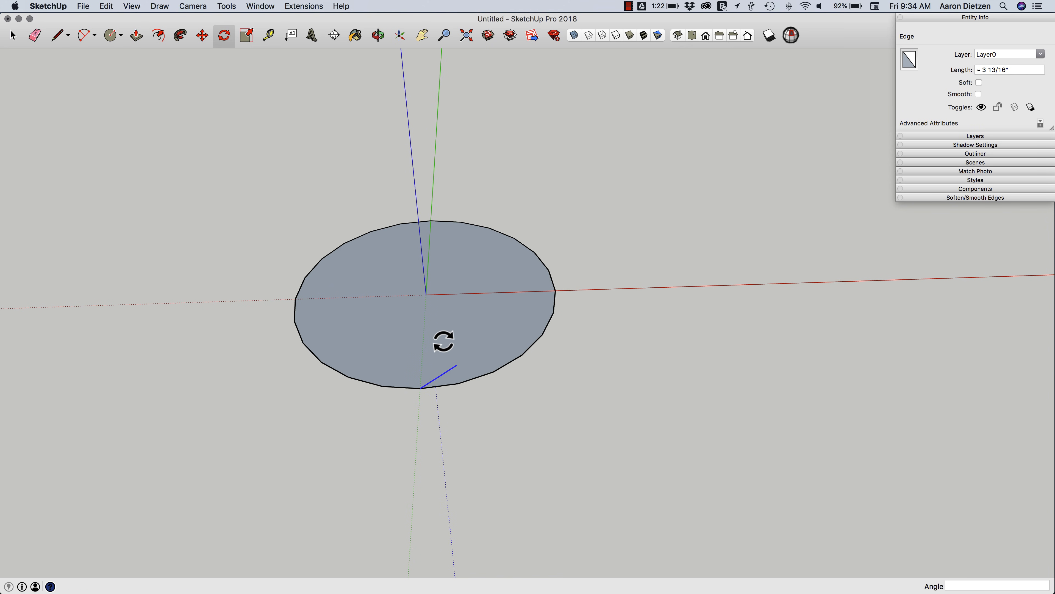
pyautogui.moveTo(424, 295)
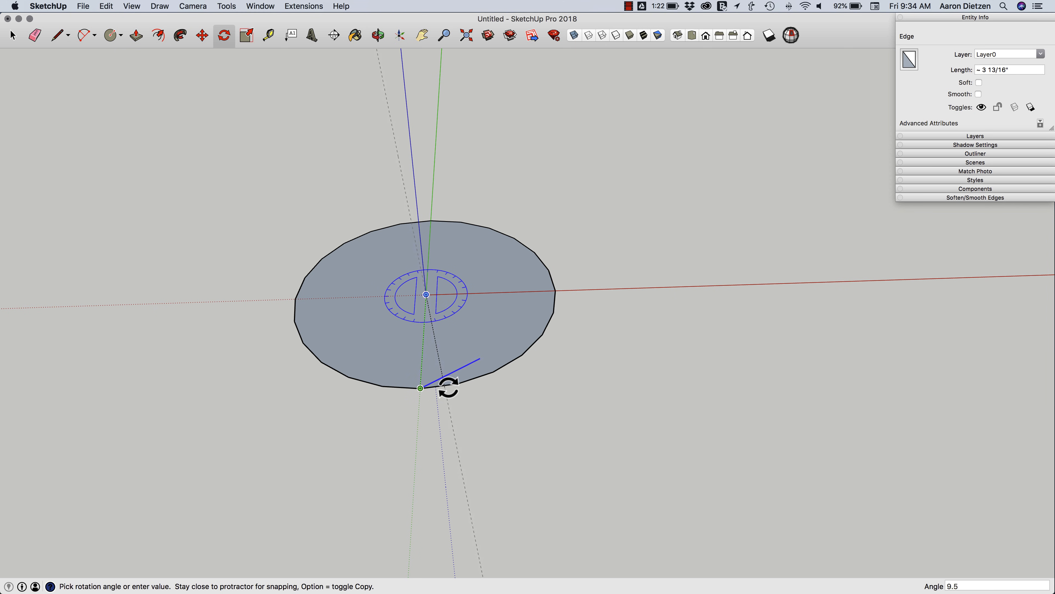
pyautogui.moveTo(456, 384)
pyautogui.write('15')
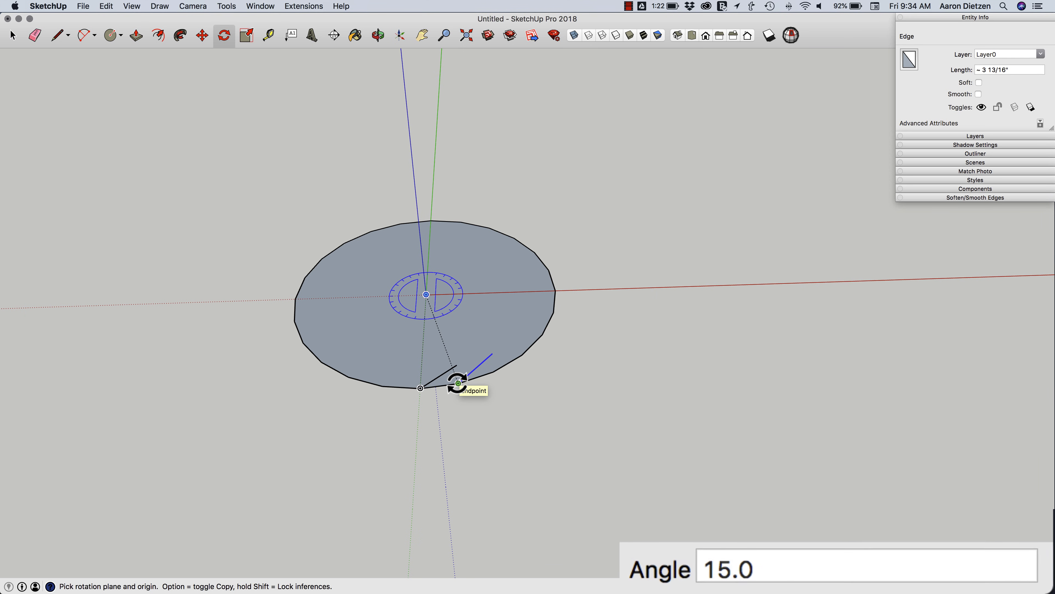
# Array the 15° rotated copy of the edge x23 so copies ring the whole circle
pyautogui.write('x')
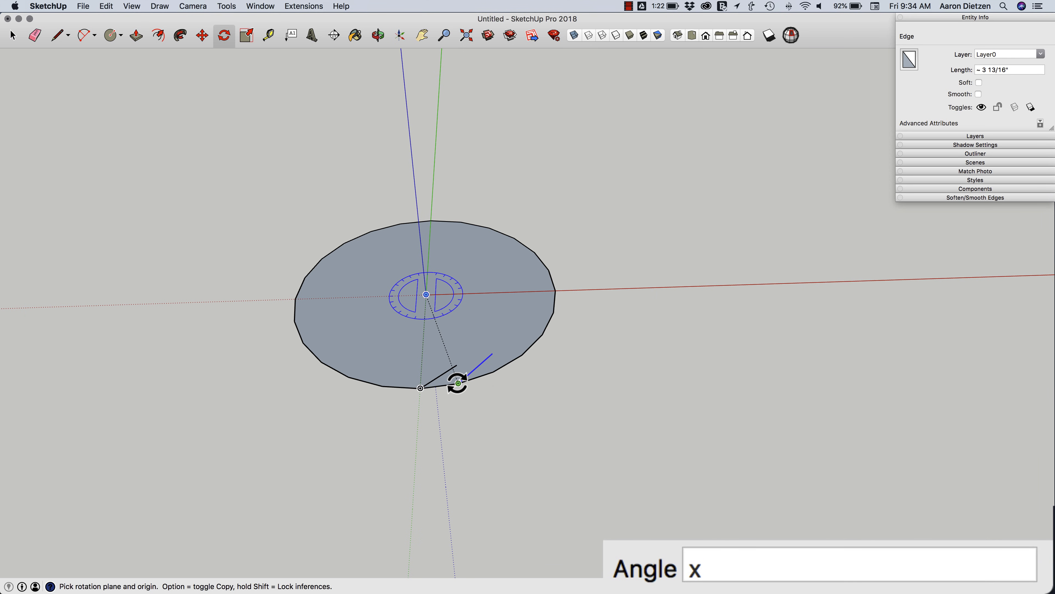
pyautogui.write('23')
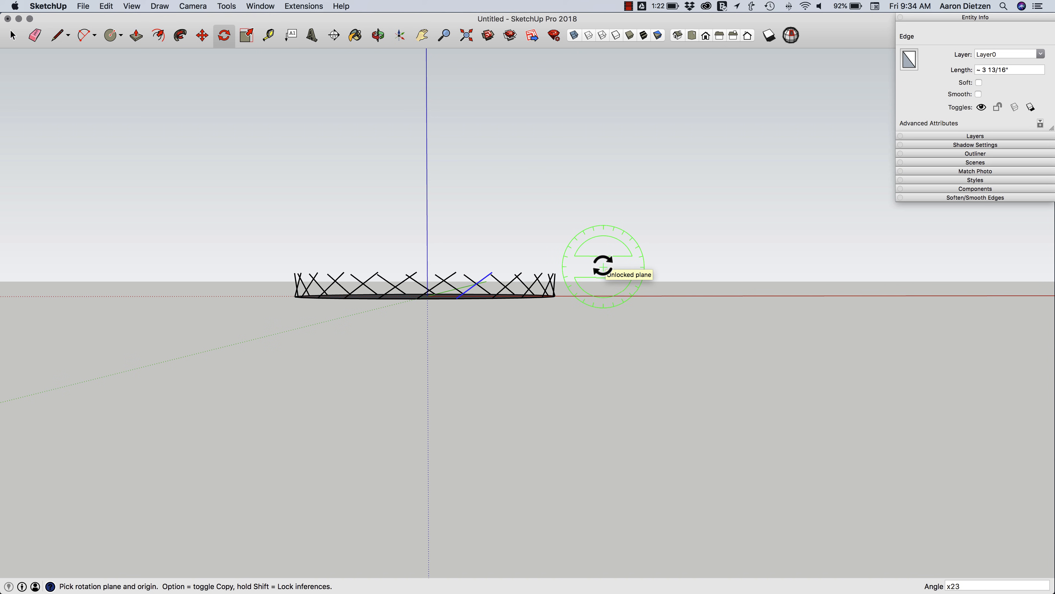
pyautogui.moveTo(570, 251)
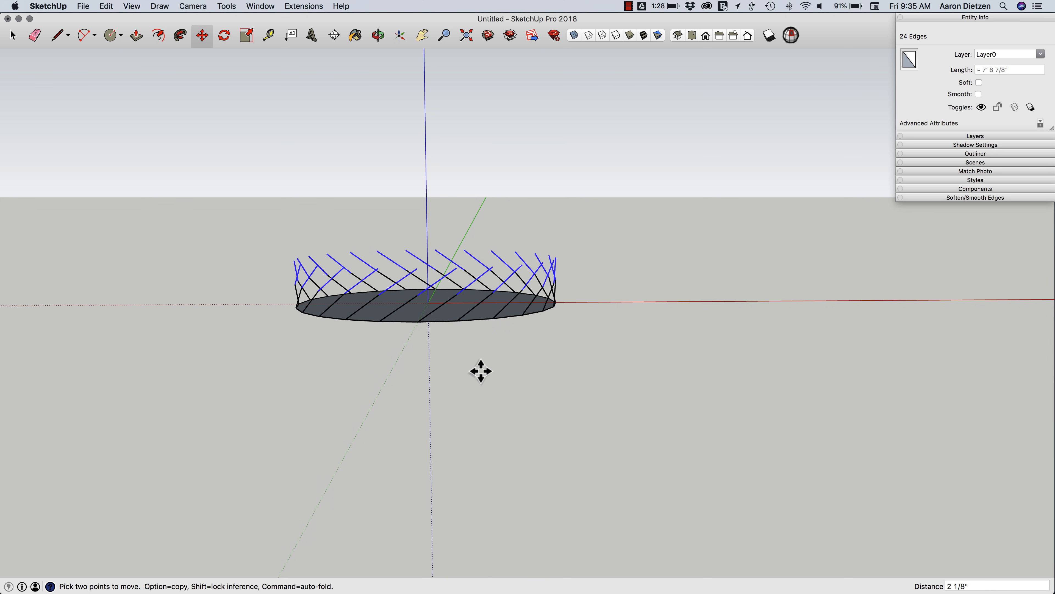
# Array the ring moved up 2 1/8" x23 to stack it into a tall lattice cylinder
pyautogui.write('x')
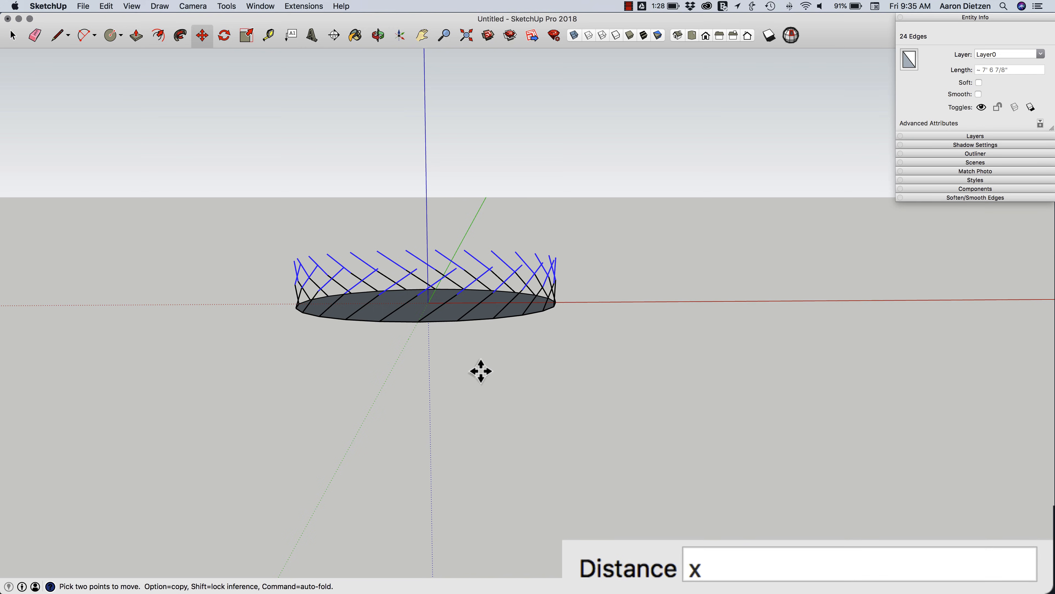
pyautogui.write('23')
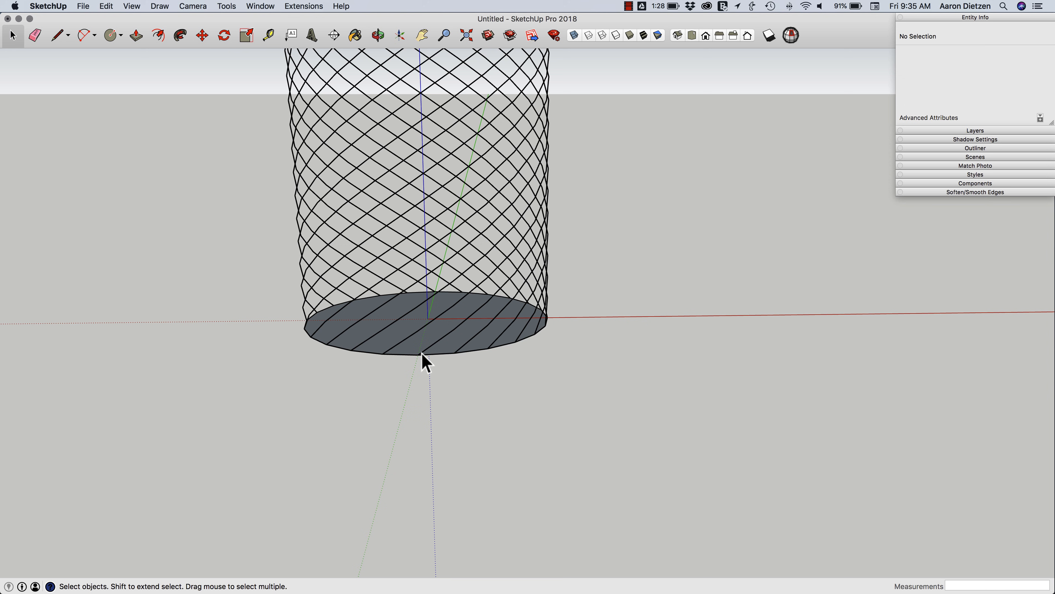
pyautogui.moveTo(435, 350)
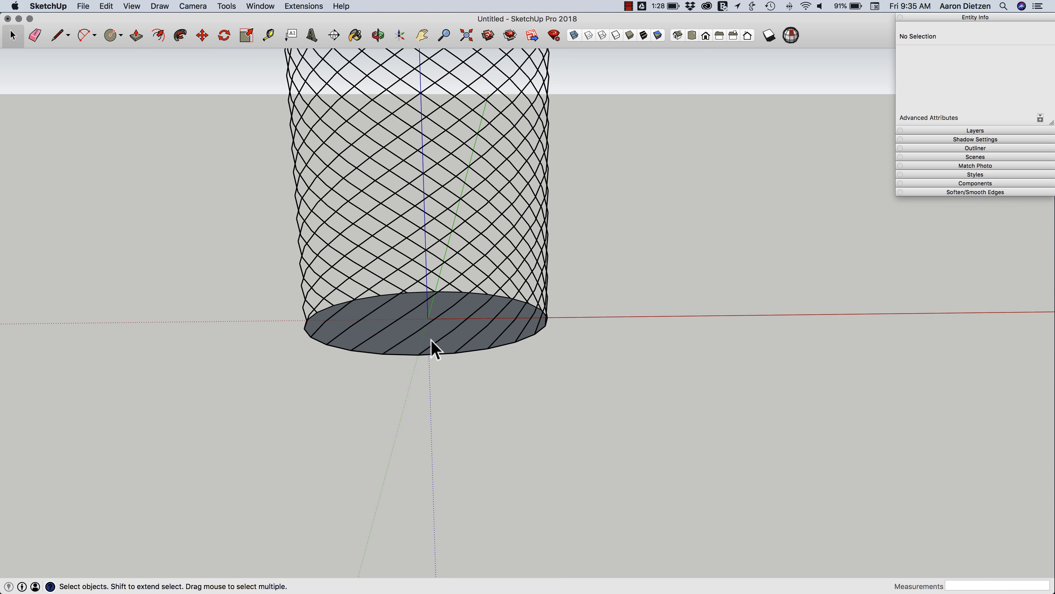
pyautogui.moveTo(417, 362)
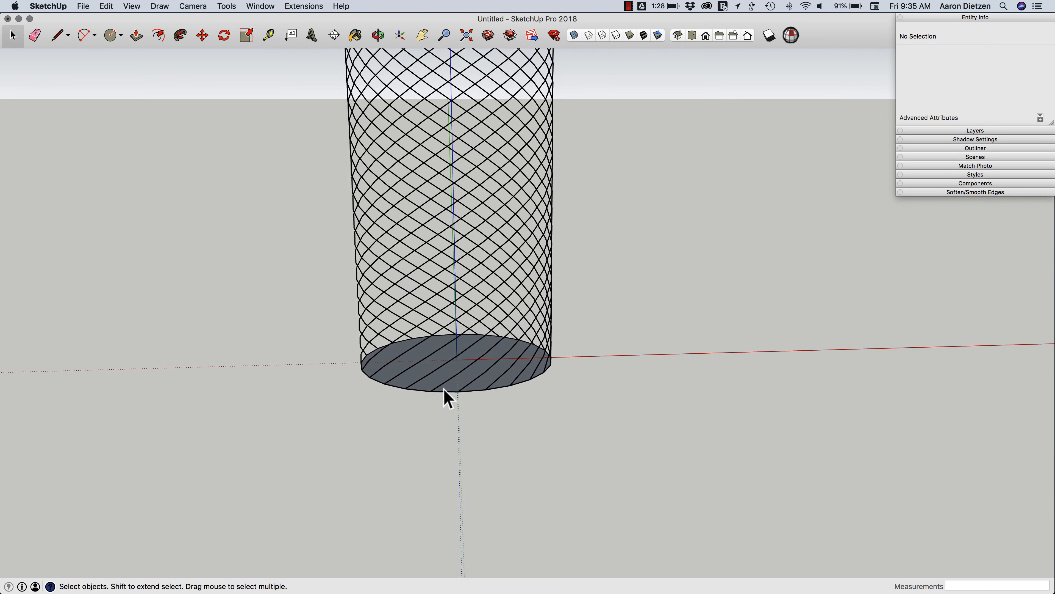
# Delete the base face, erase a rim edge, and select one continuous 24-edge helical strand
pyautogui.click(464, 383)
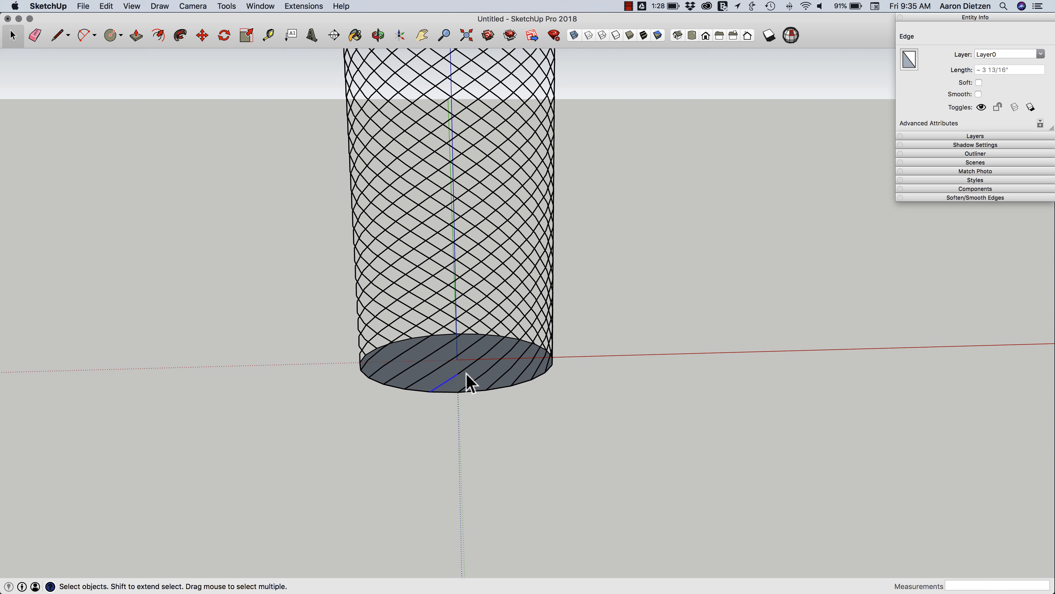
pyautogui.moveTo(524, 327)
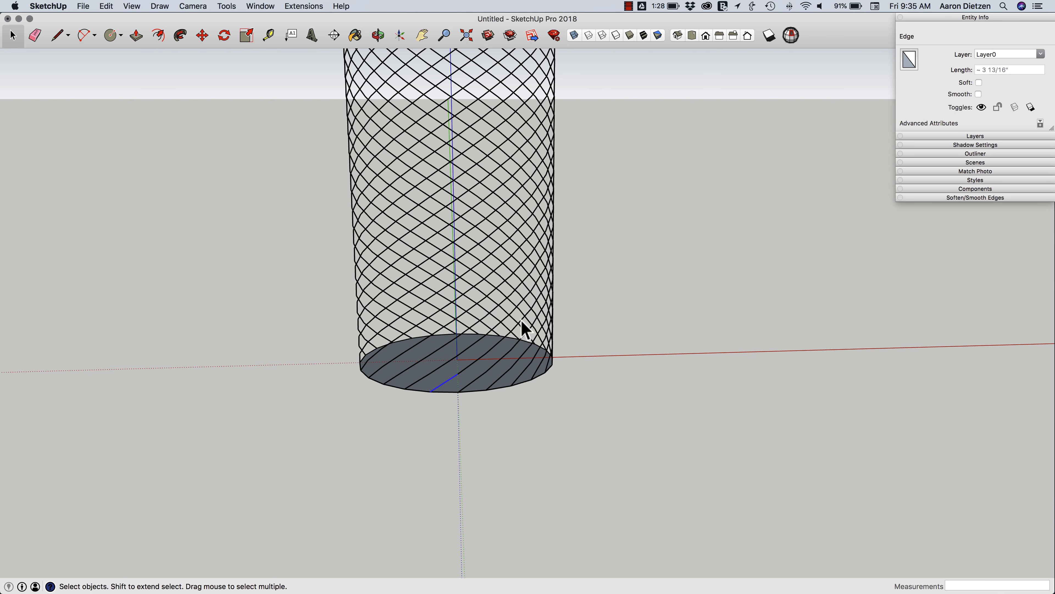
pyautogui.moveTo(450, 389)
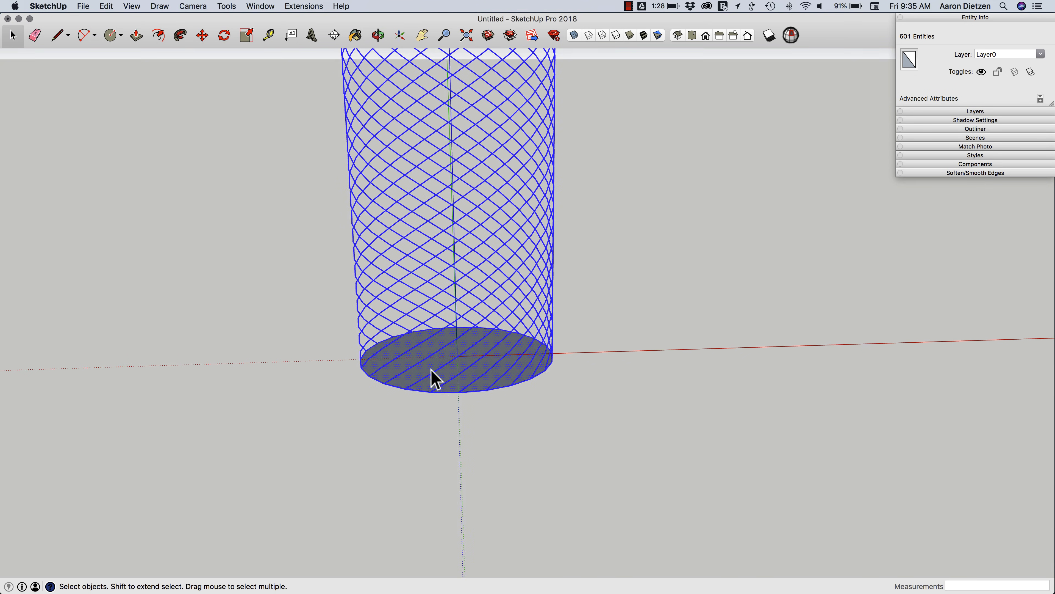
pyautogui.click(34, 35)
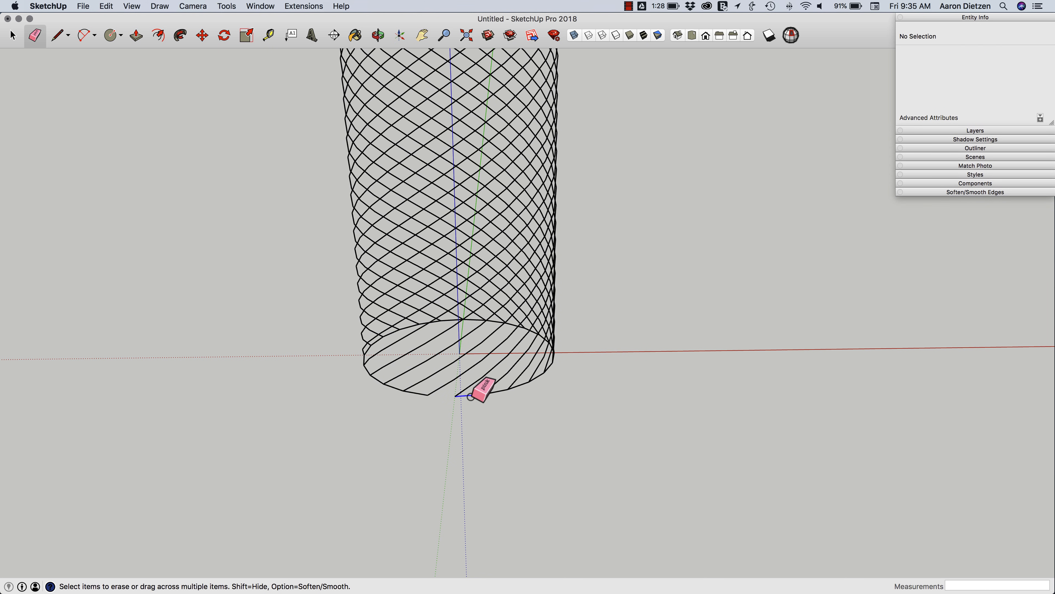
pyautogui.click(11, 36)
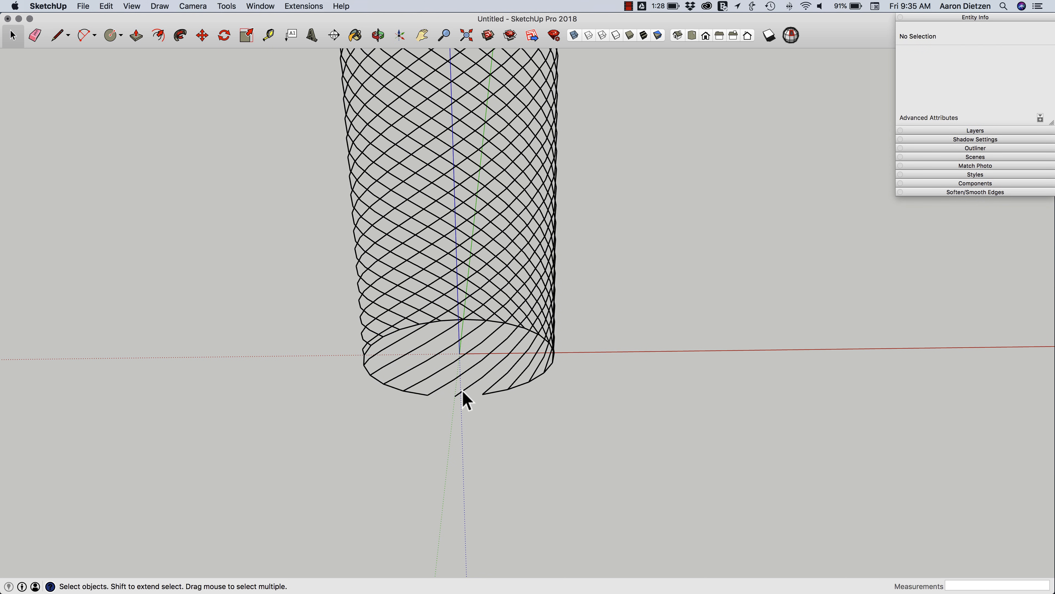
pyautogui.moveTo(493, 376)
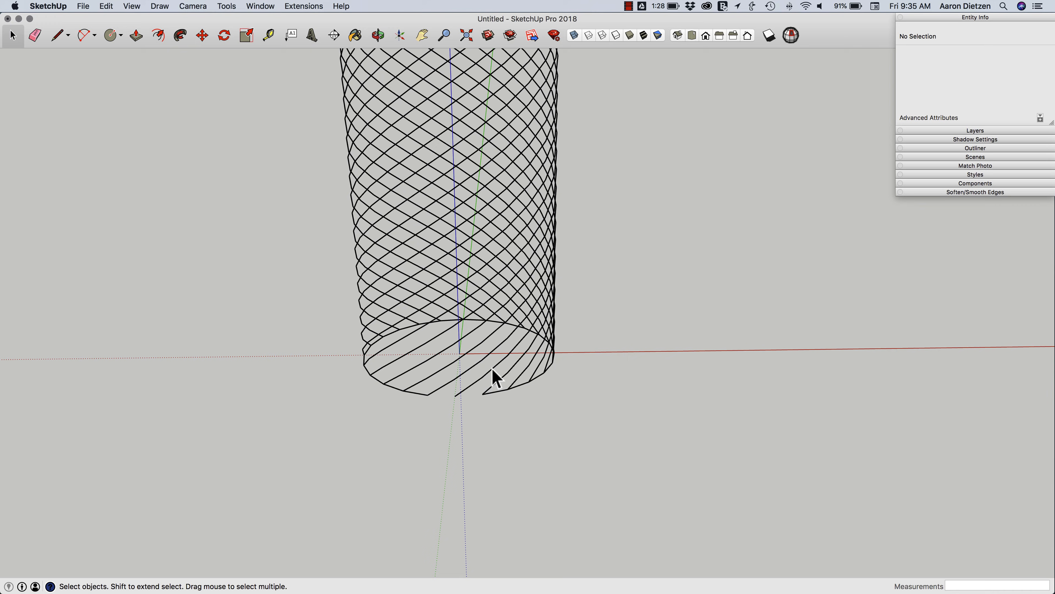
pyautogui.click(471, 384)
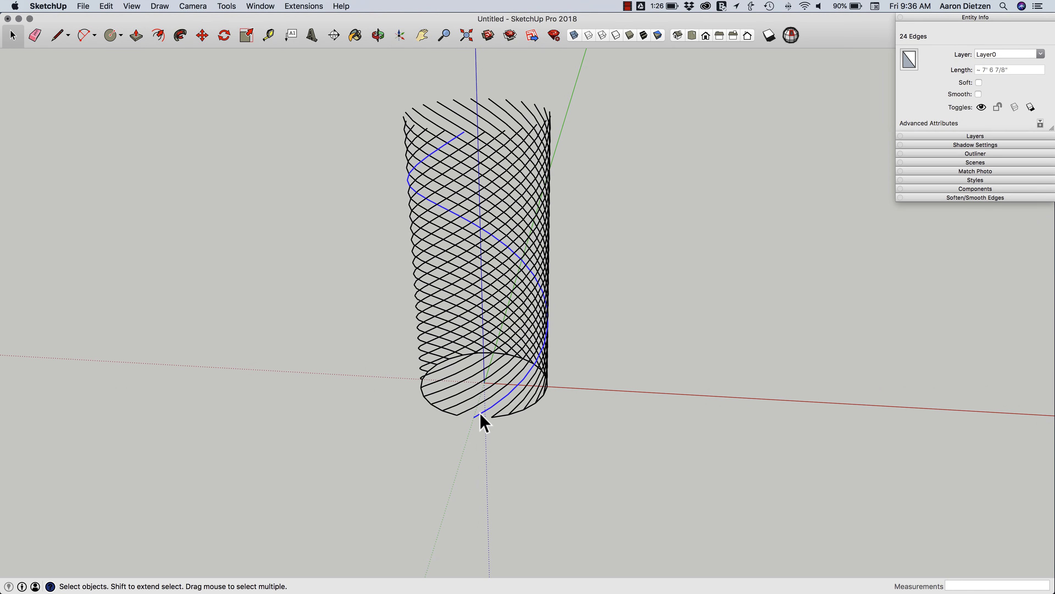
# Make the selected helix edges into their own group
pyautogui.rightClick(482, 423)
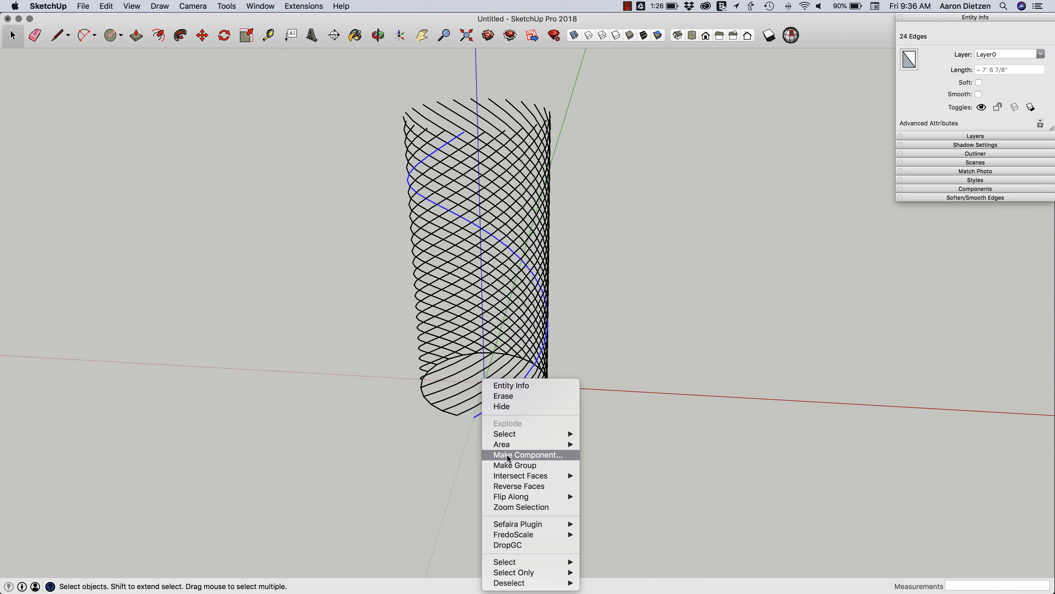
pyautogui.moveTo(515, 465)
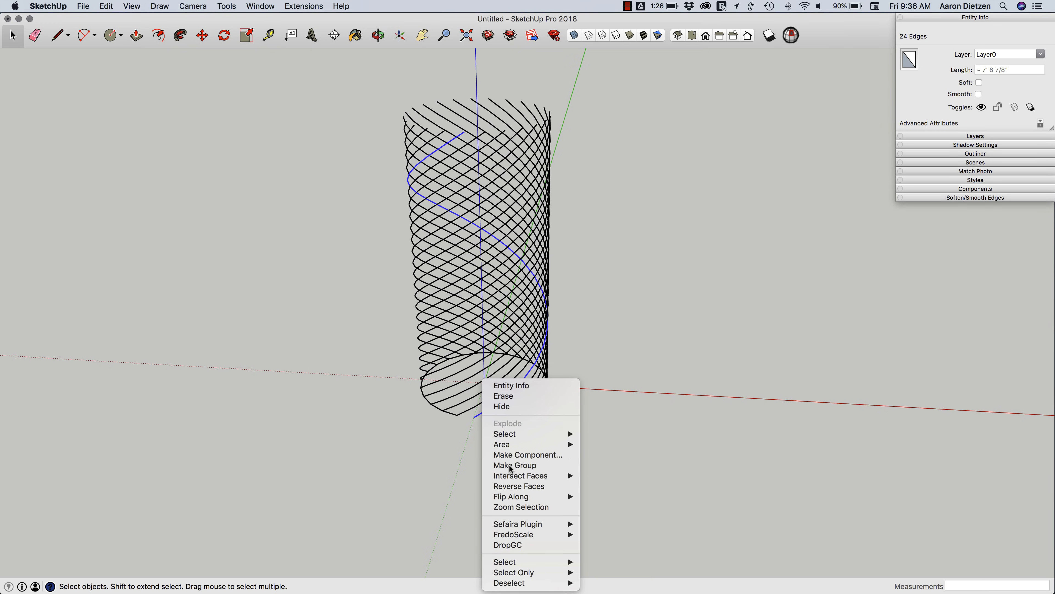
pyautogui.click(515, 464)
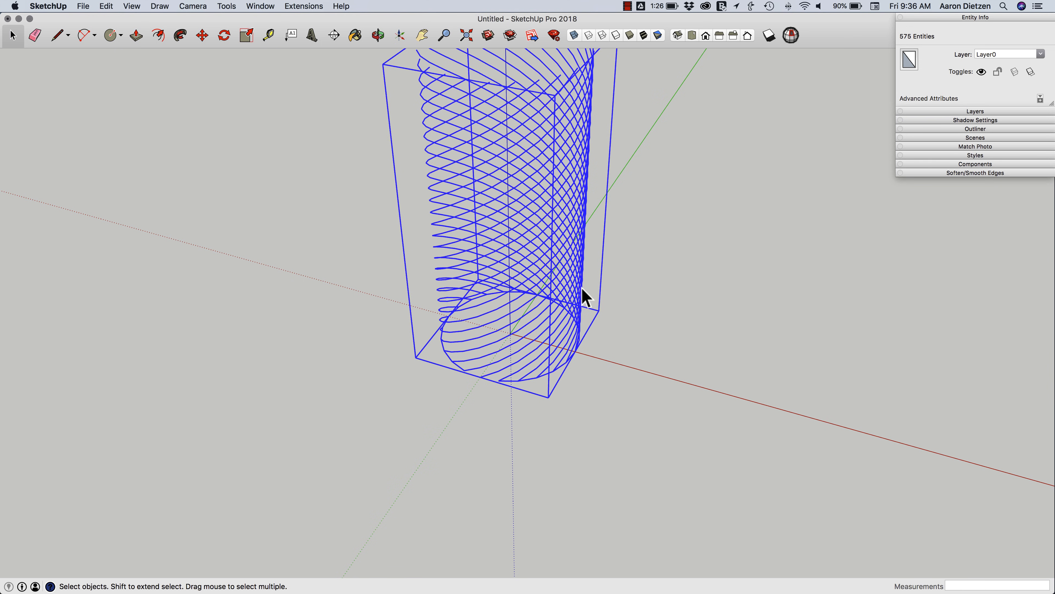
pyautogui.moveTo(501, 384)
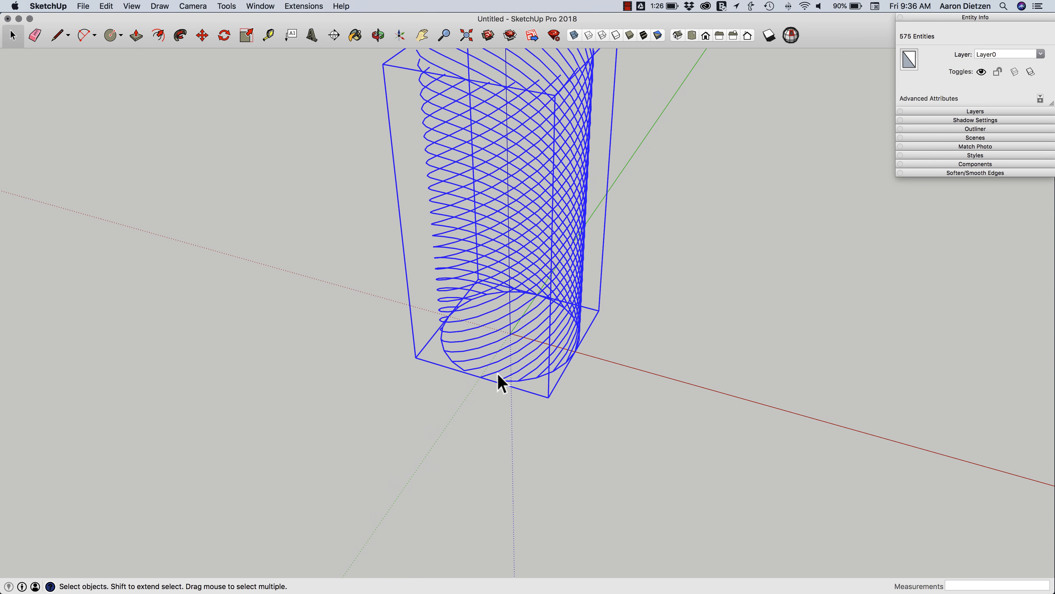
pyautogui.moveTo(497, 381)
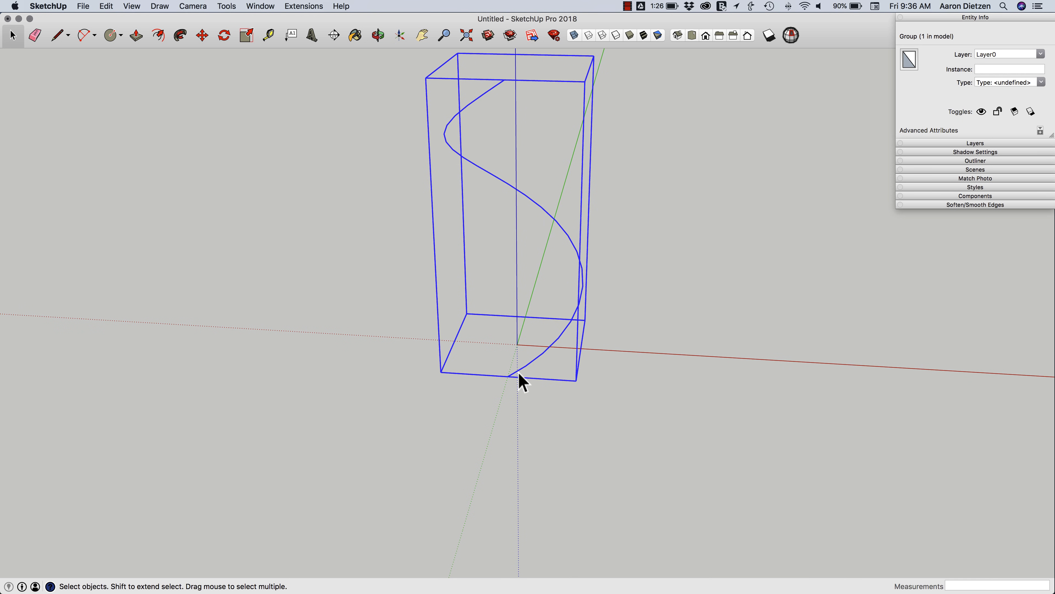
# Edit the helix group and scale it down vertically to about 0.12 into a flat coil
pyautogui.rightClick(524, 381)
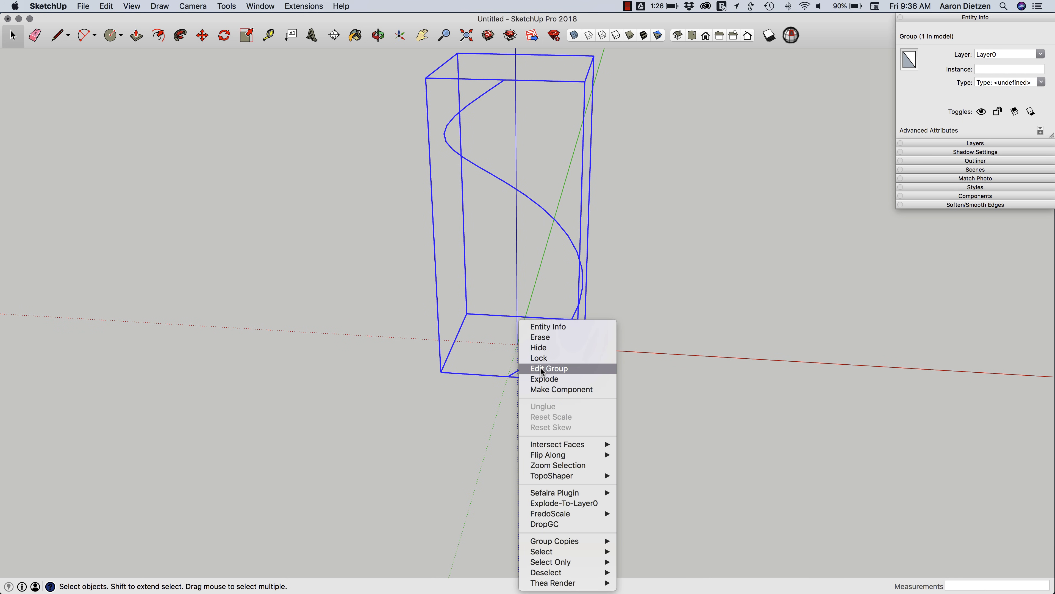
pyautogui.moveTo(561, 390)
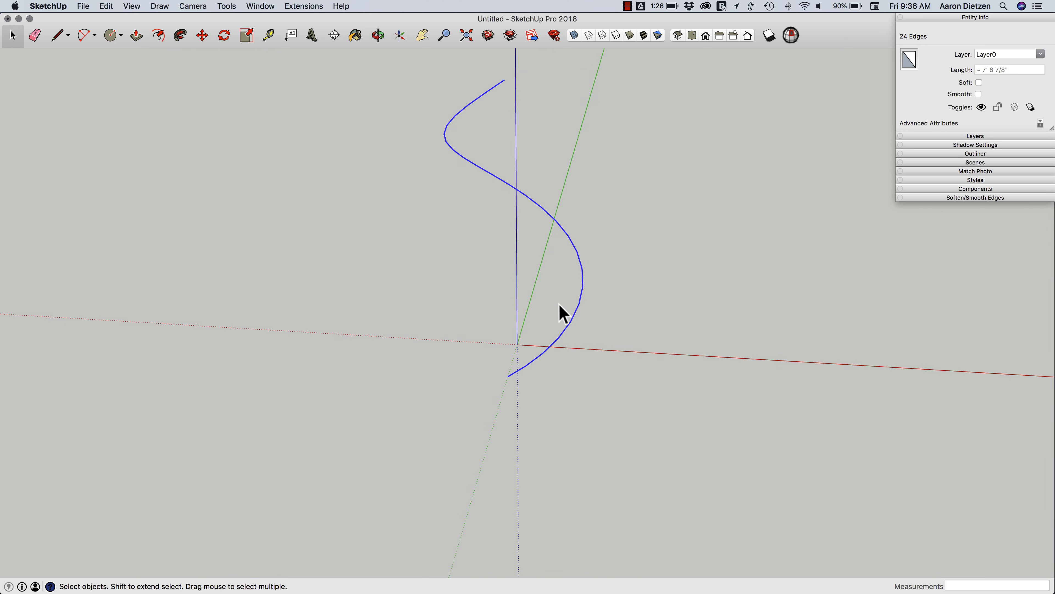
pyautogui.moveTo(598, 367)
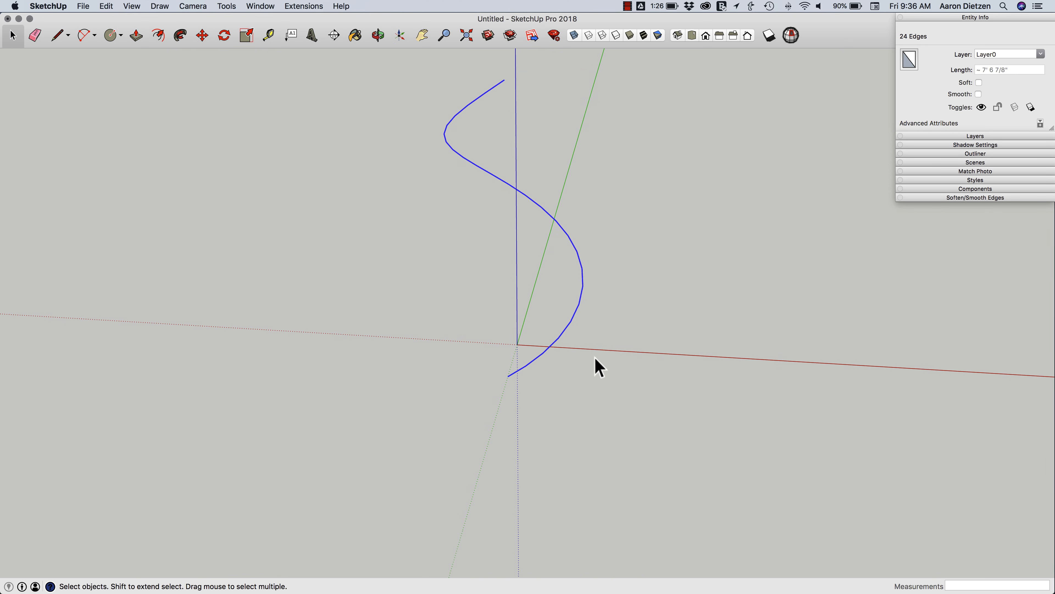
pyautogui.click(245, 35)
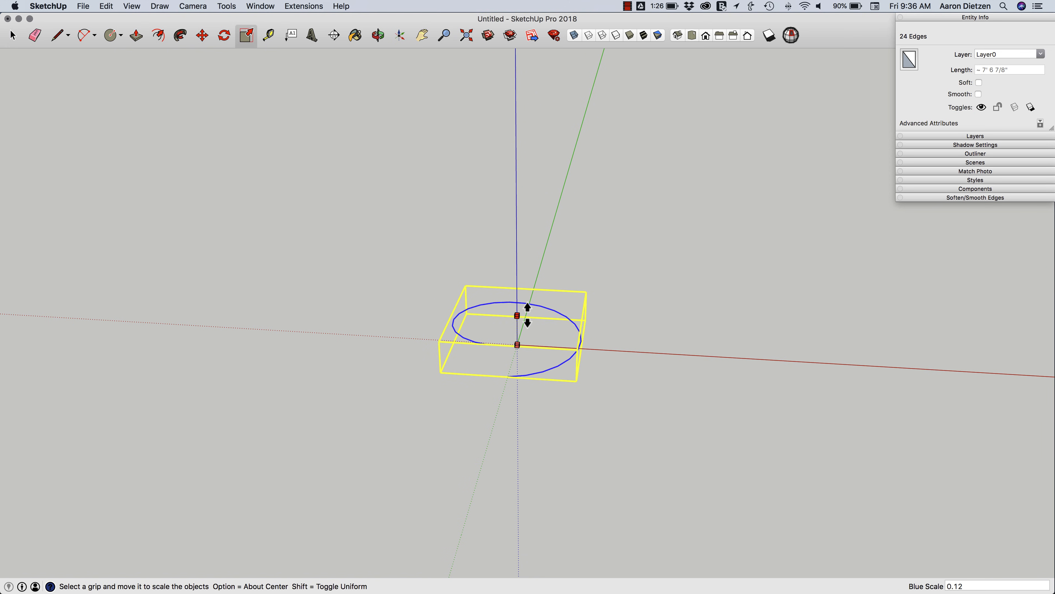
pyautogui.moveTo(518, 306); pyautogui.dragTo(518, 328)
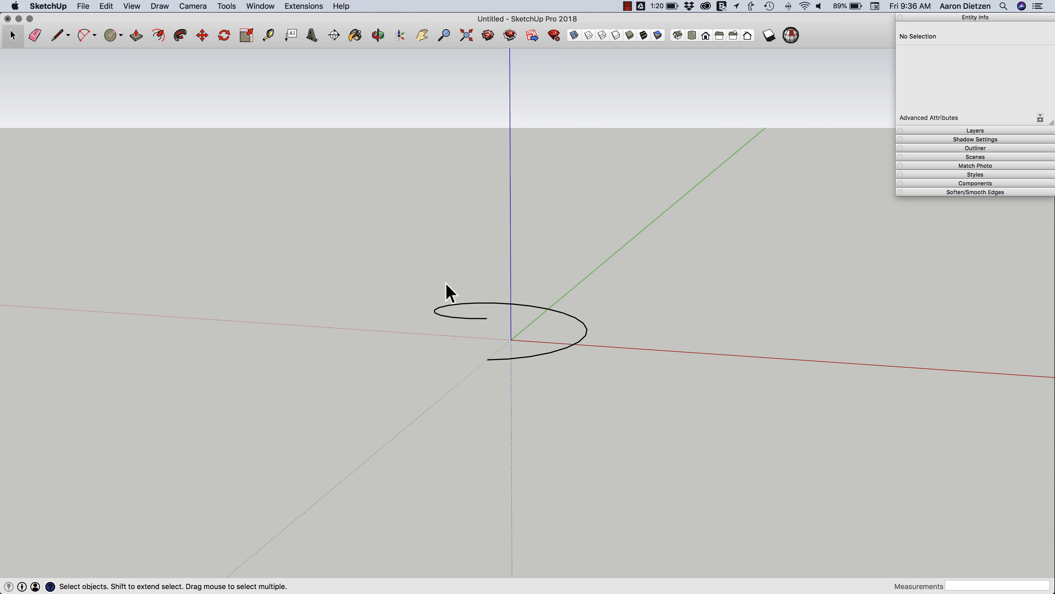
# Stack copies of the flat coil upward into a helix of about ten turns
pyautogui.click(528, 342)
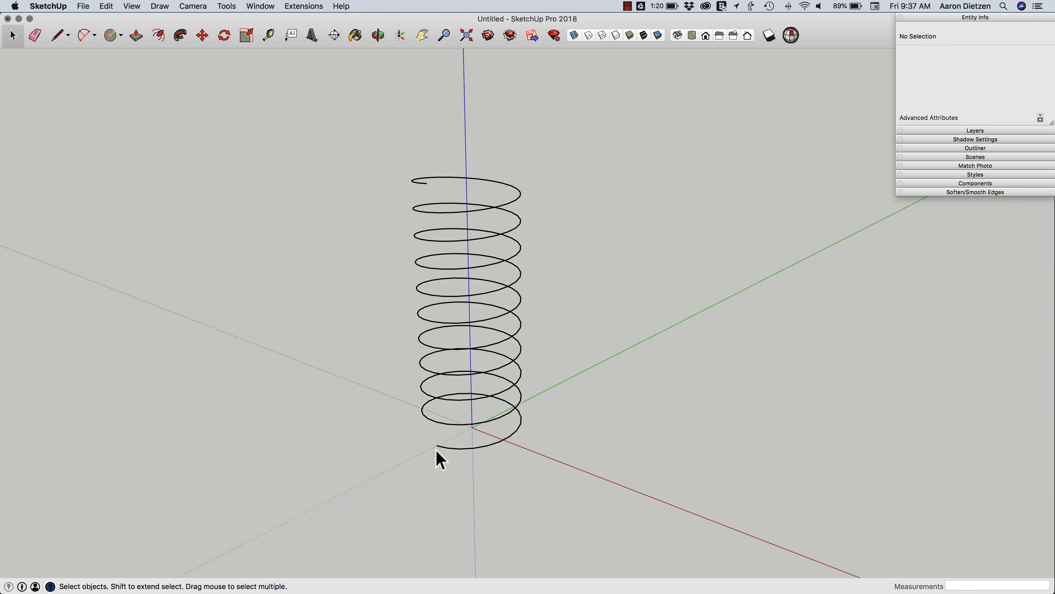
pyautogui.moveTo(449, 446)
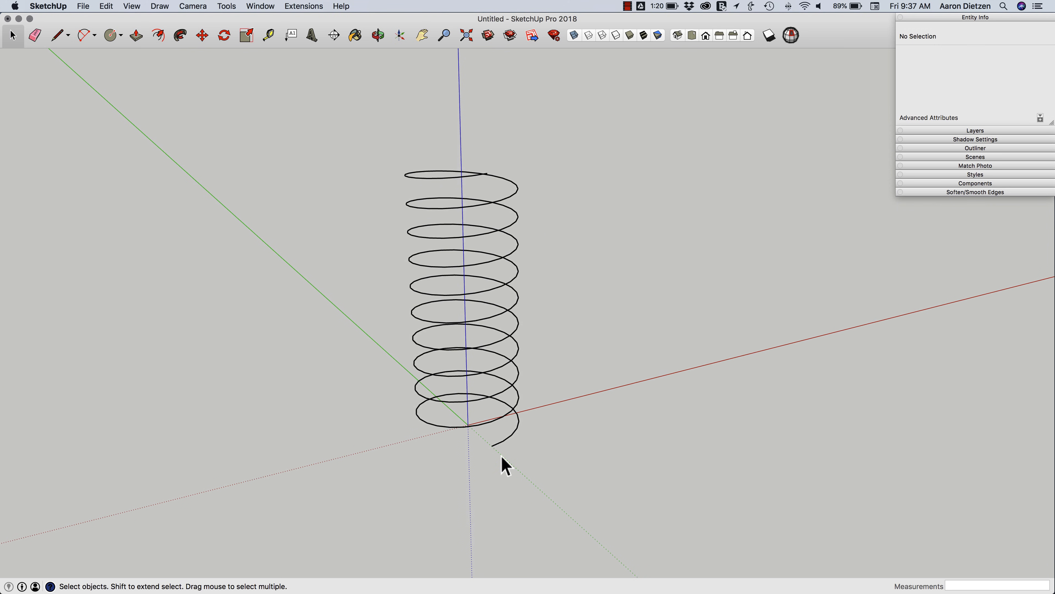
# Draw a 2 1/8"-radius circular profile at the helix's lower end
pyautogui.click(109, 35)
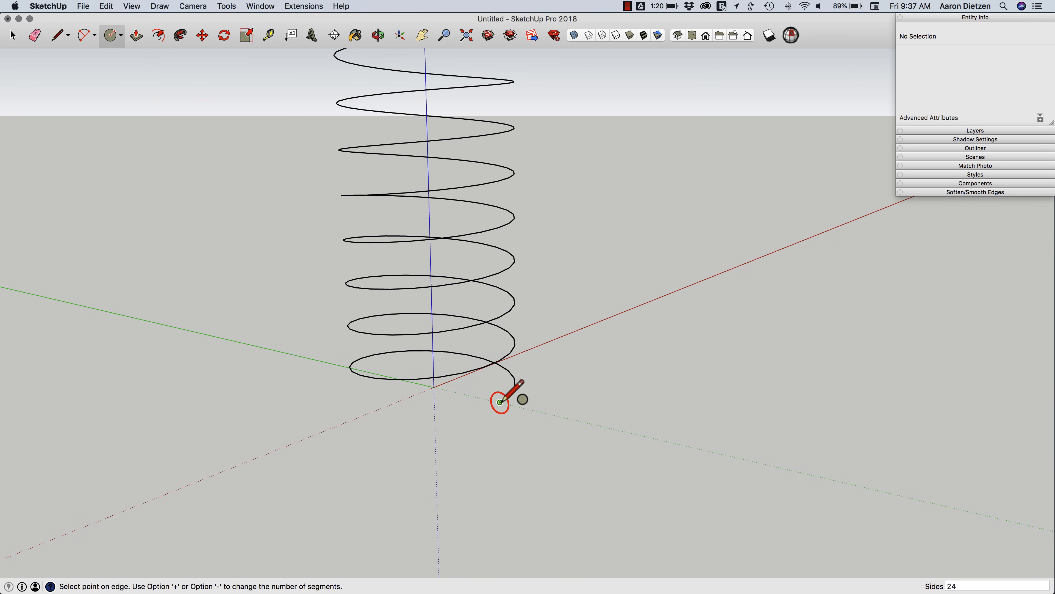
pyautogui.moveTo(501, 402)
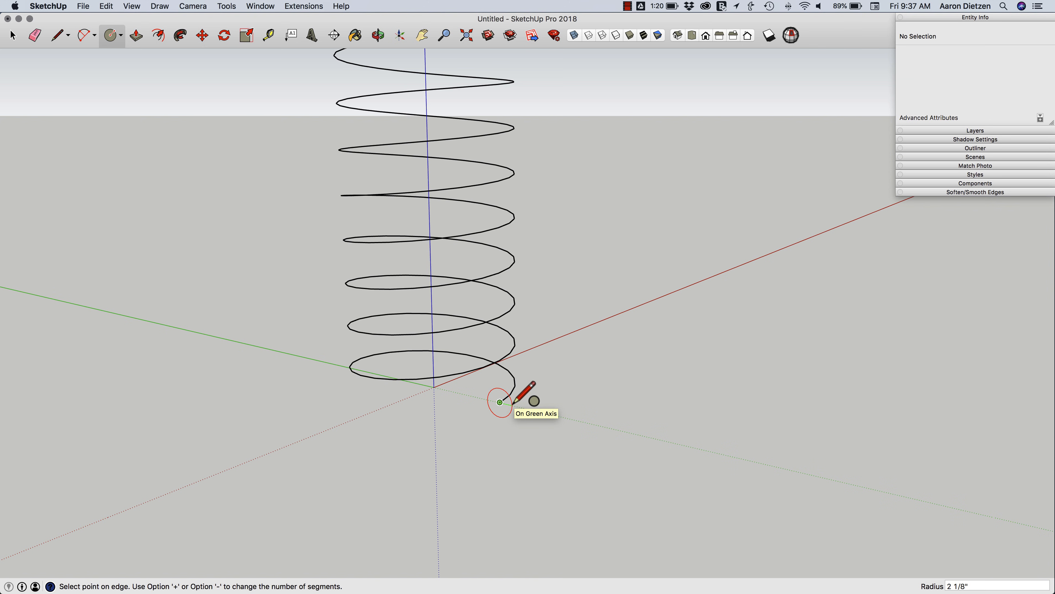
pyautogui.click(500, 401)
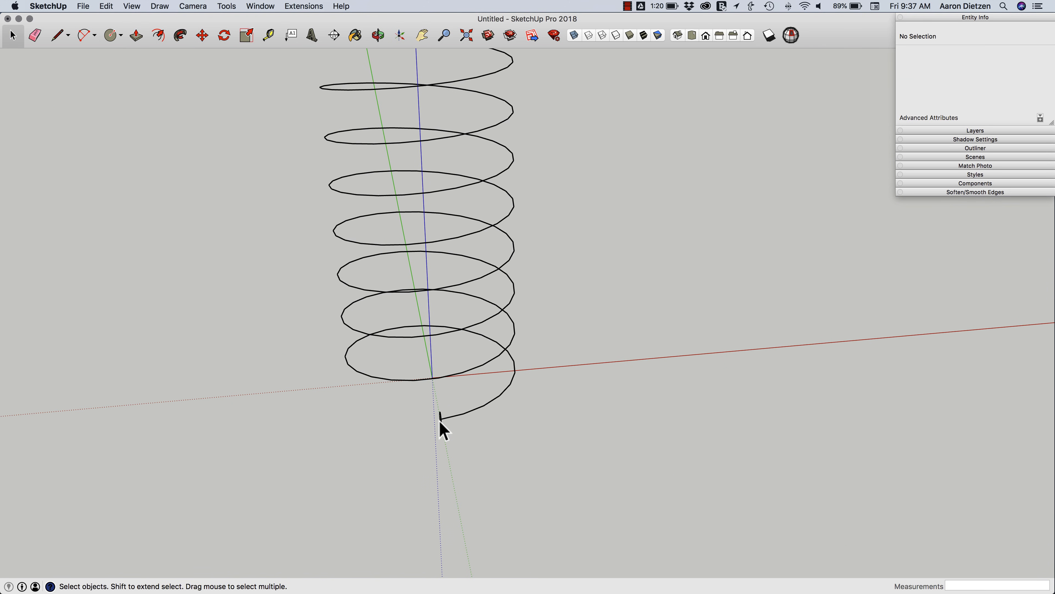
pyautogui.moveTo(523, 356)
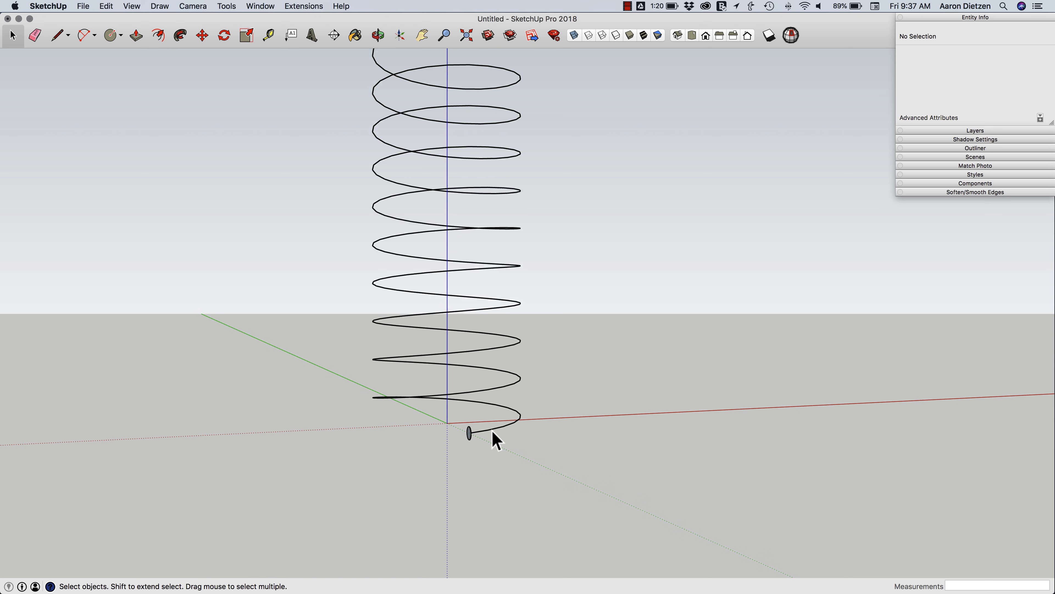
pyautogui.click(471, 437)
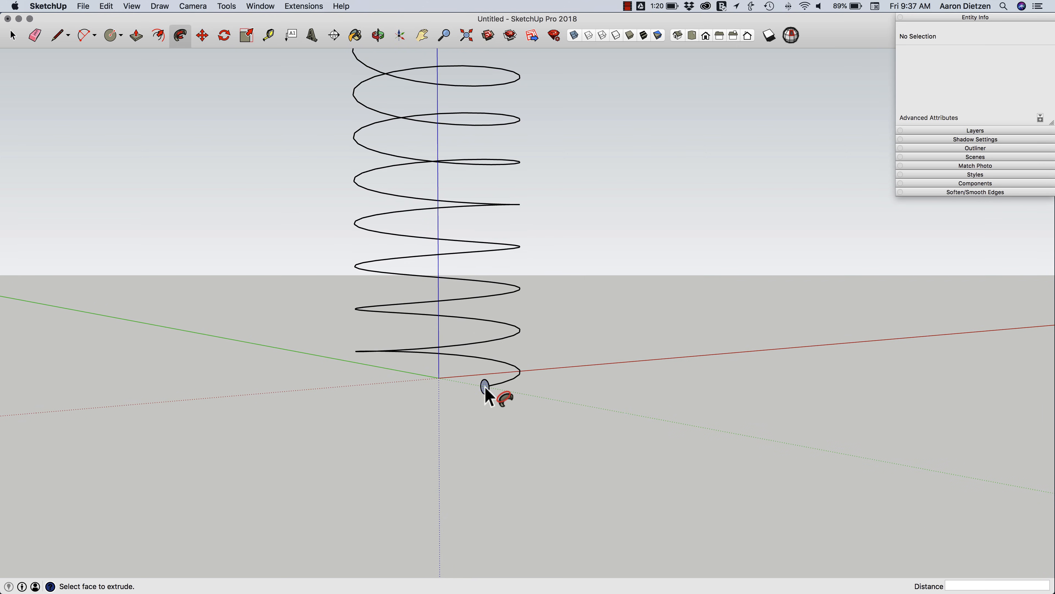
# Sweep the small circle profile along the helix with Follow Me to form a solid tube spring
pyautogui.click(483, 387)
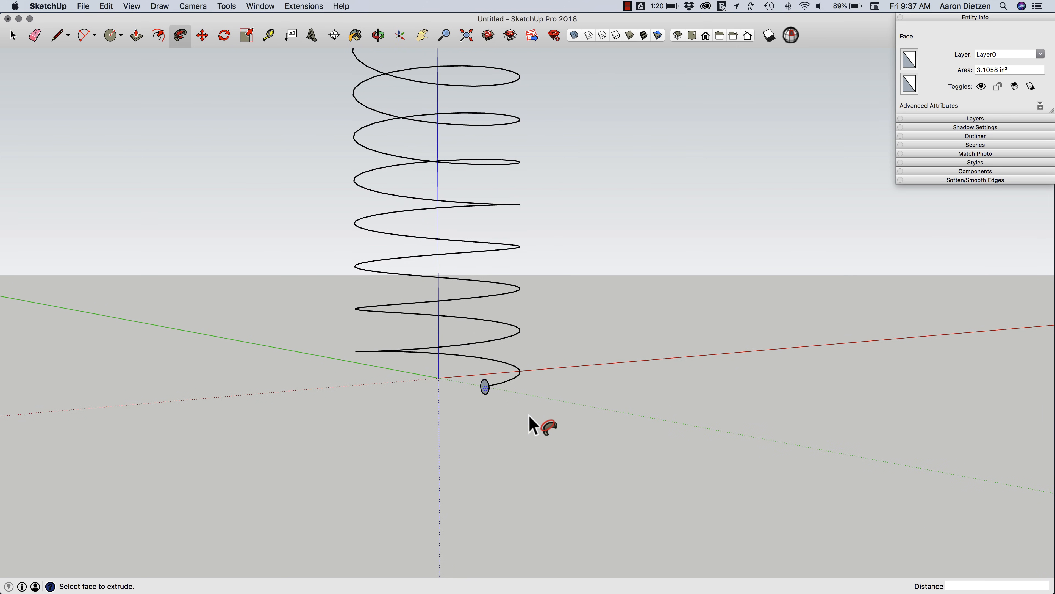
pyautogui.click(483, 386)
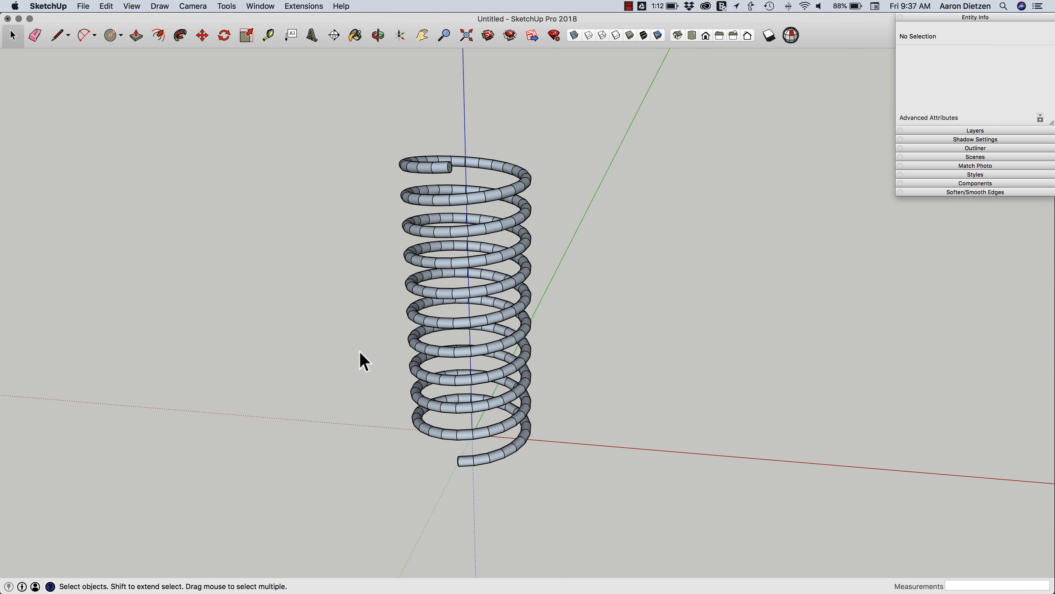
pyautogui.moveTo(414, 350)
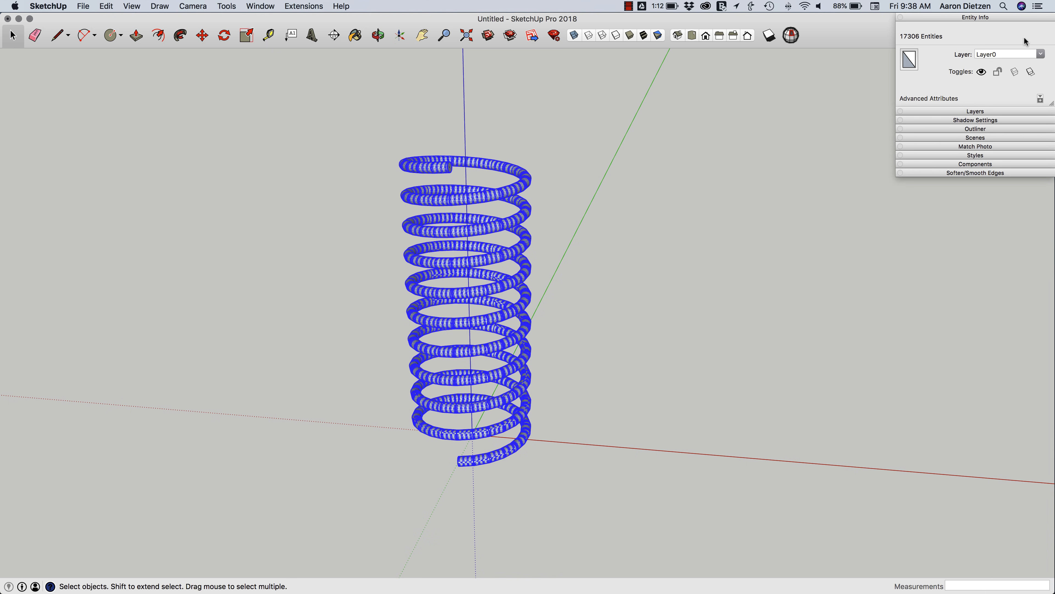
# Soften the spring's edges at 360 degrees with Smooth Normals and Soften coplanar enabled
pyautogui.click(974, 174)
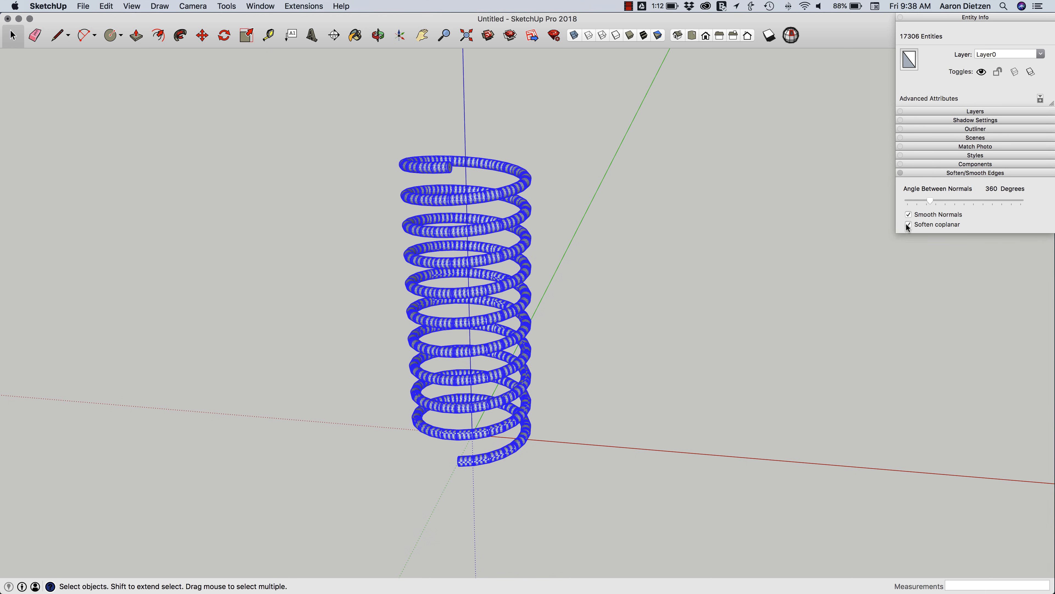
pyautogui.click(909, 224)
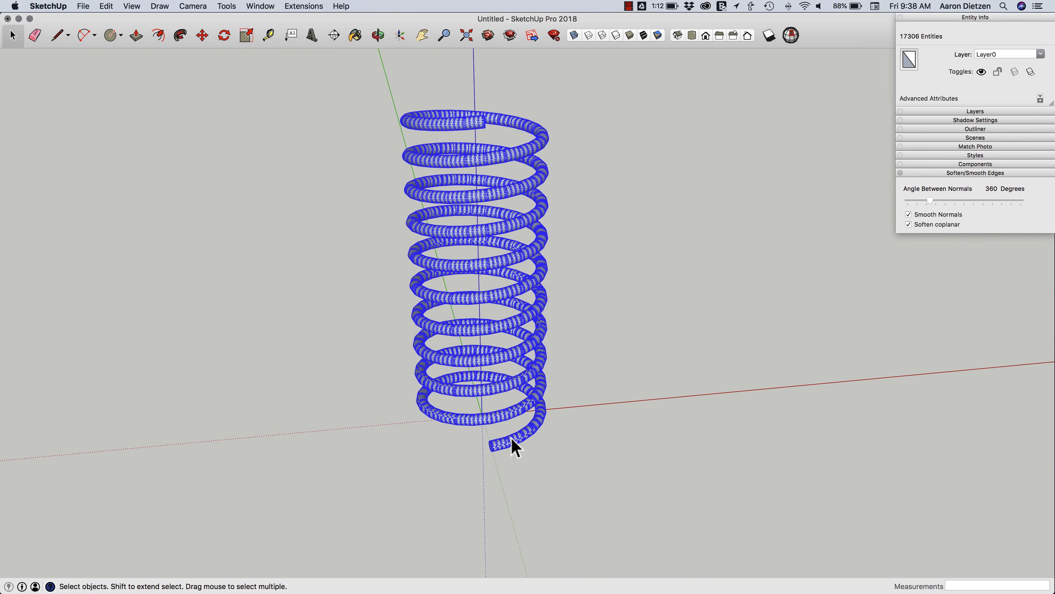
pyautogui.rightClick(513, 446)
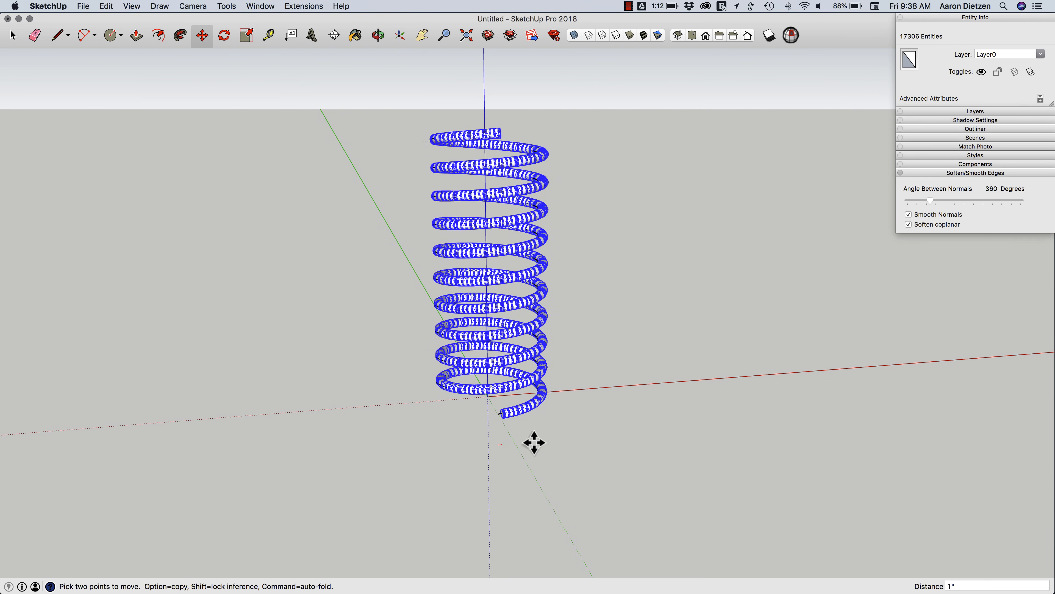
# Drag the swept spring along the red axis away from the bare helix path
pyautogui.moveTo(533, 442); pyautogui.dragTo(724, 419)
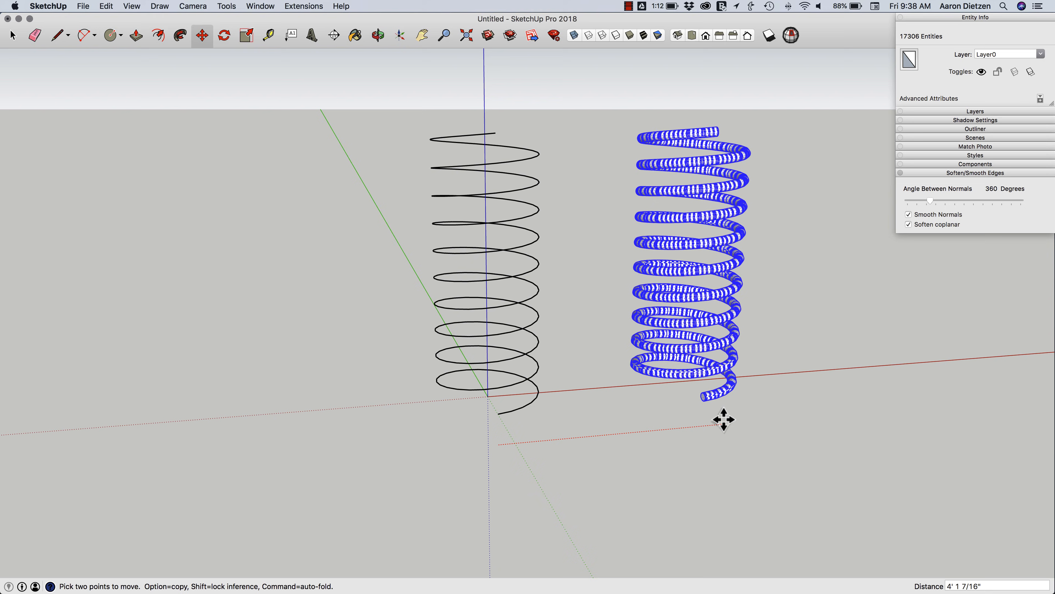
pyautogui.moveTo(723, 420); pyautogui.dragTo(528, 416)
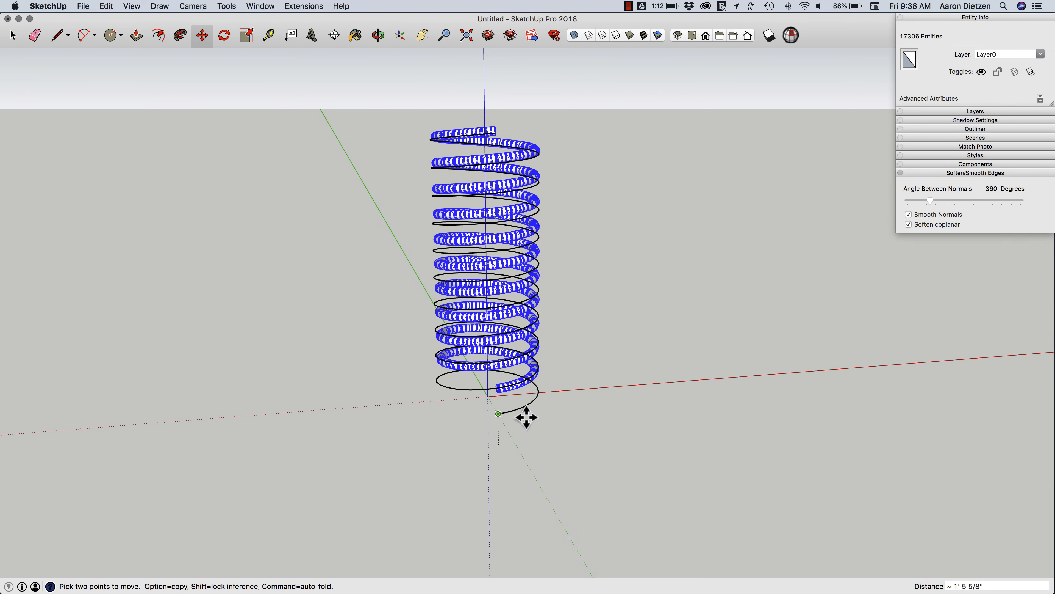
pyautogui.moveTo(498, 413); pyautogui.dragTo(788, 376)
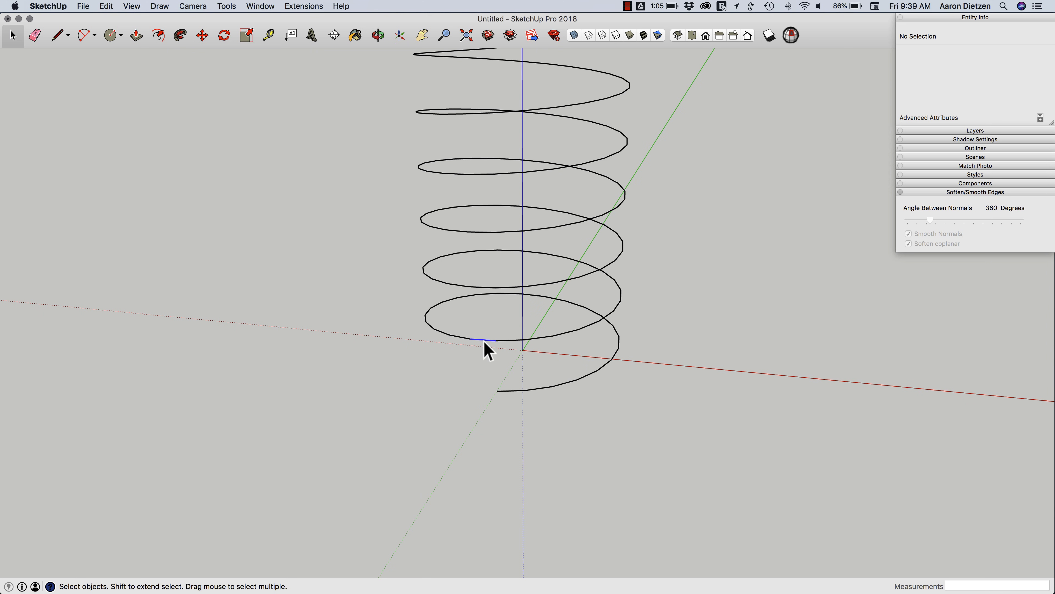
pyautogui.click(465, 336)
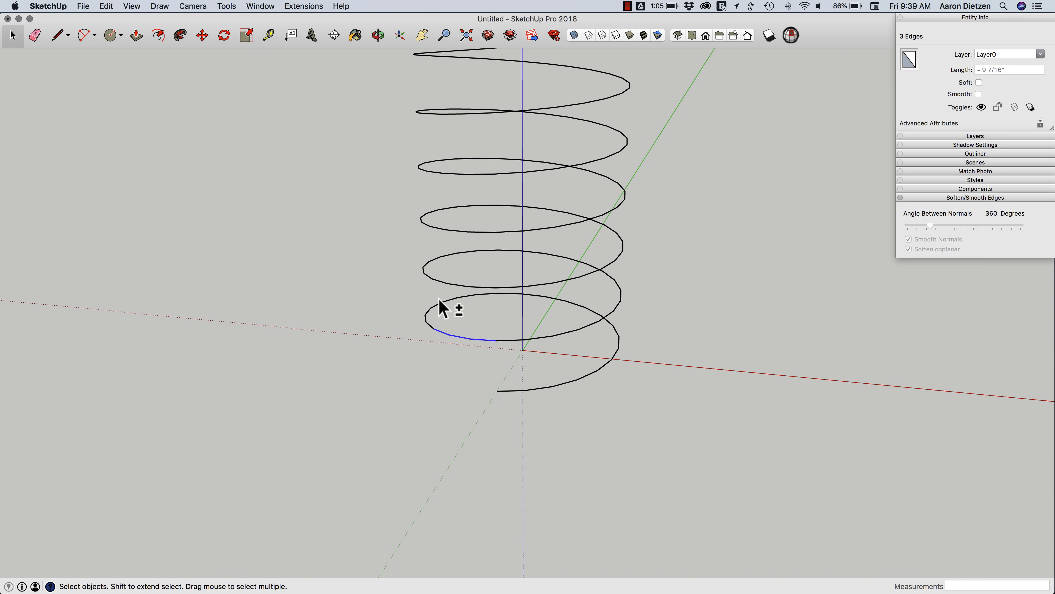
pyautogui.moveTo(441, 333)
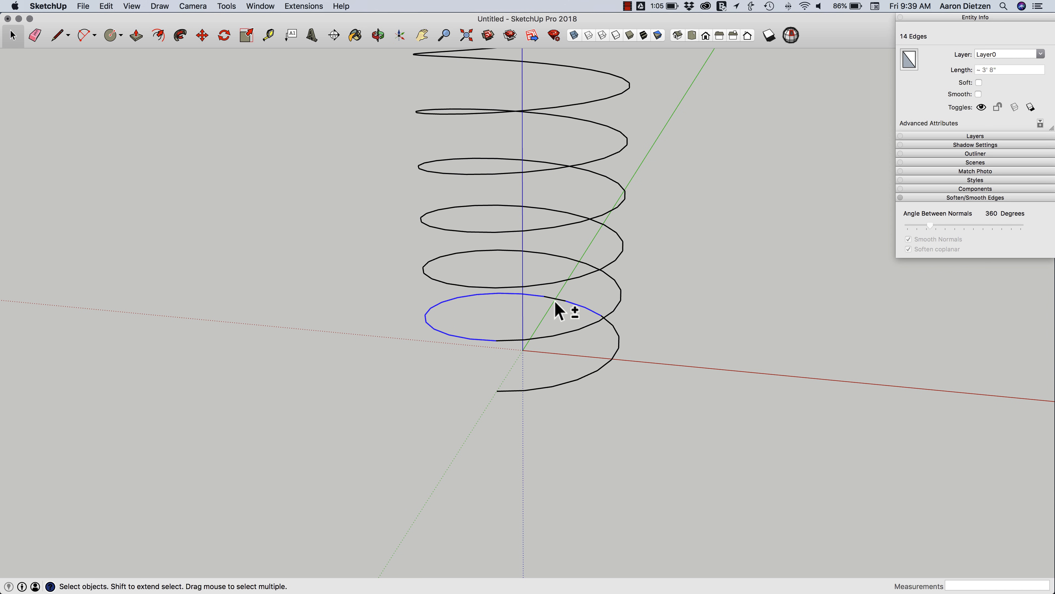
pyautogui.moveTo(563, 312)
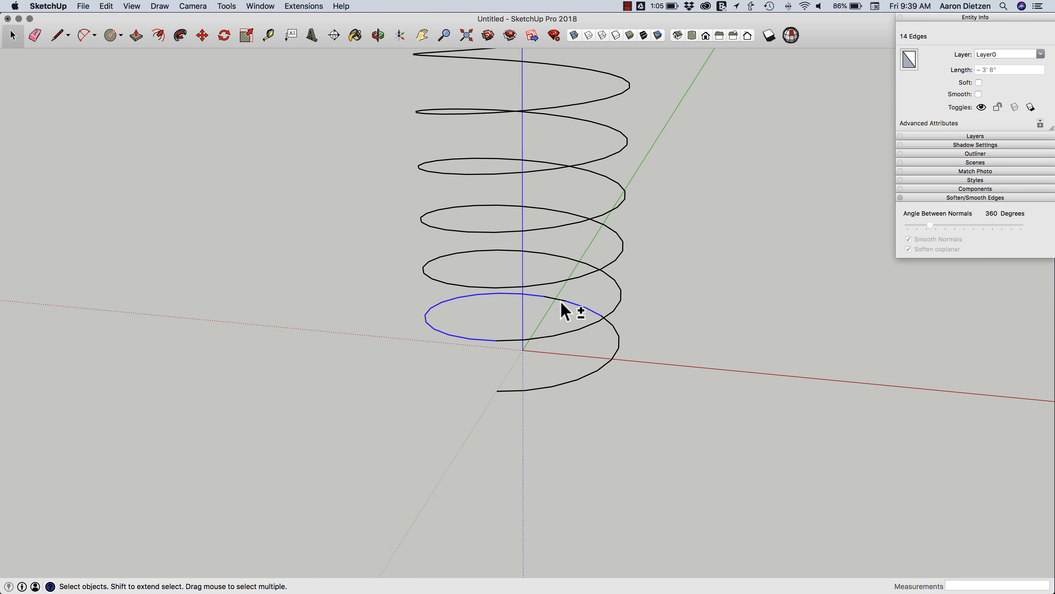
pyautogui.moveTo(533, 324)
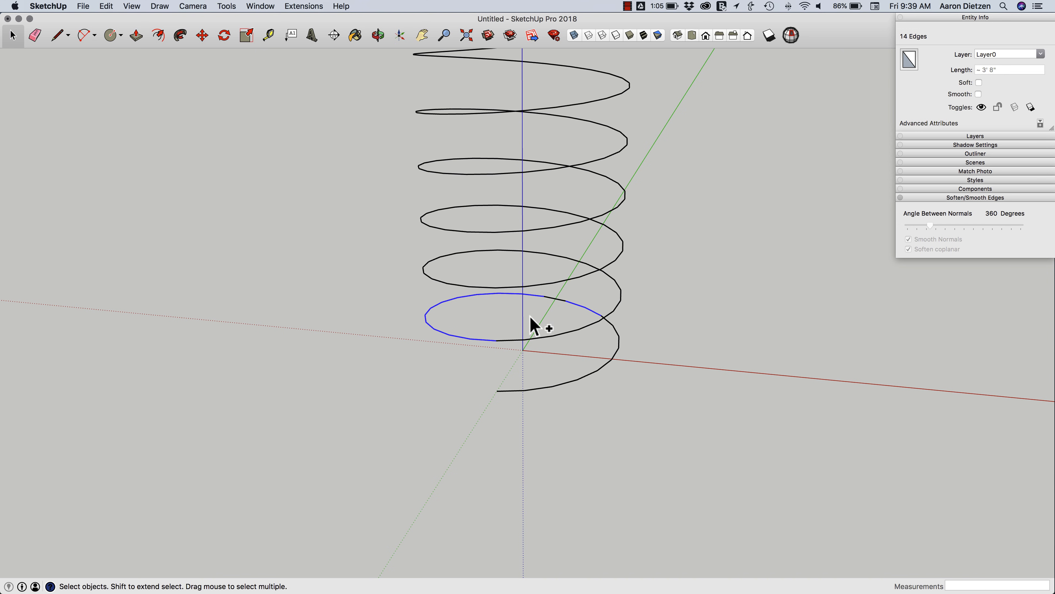
# Add the remaining edges of the bottom coil until all 24 edges of one turn are selected
pyautogui.press('alt')
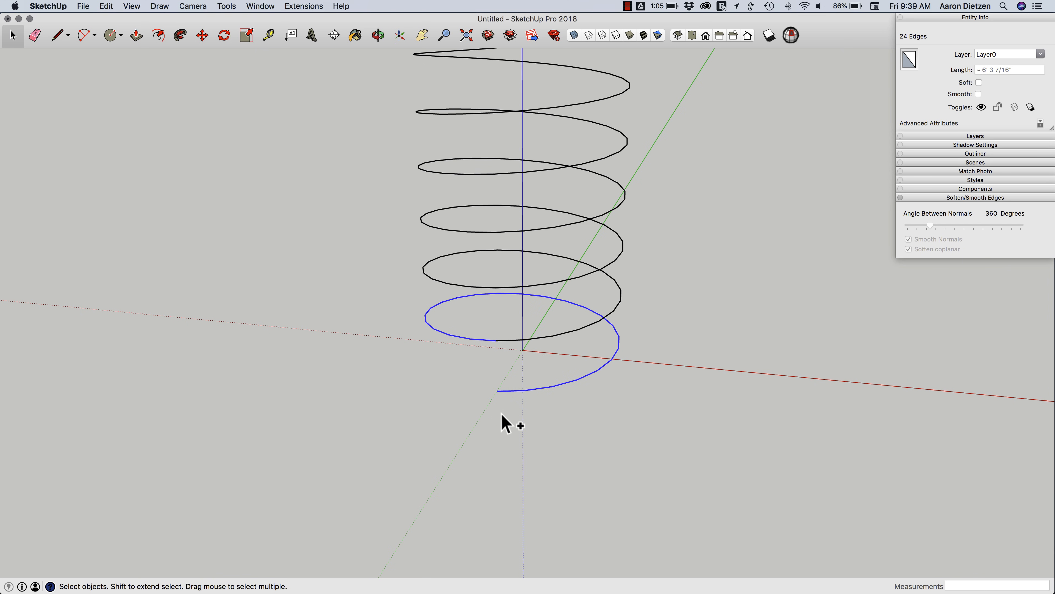
pyautogui.moveTo(530, 408)
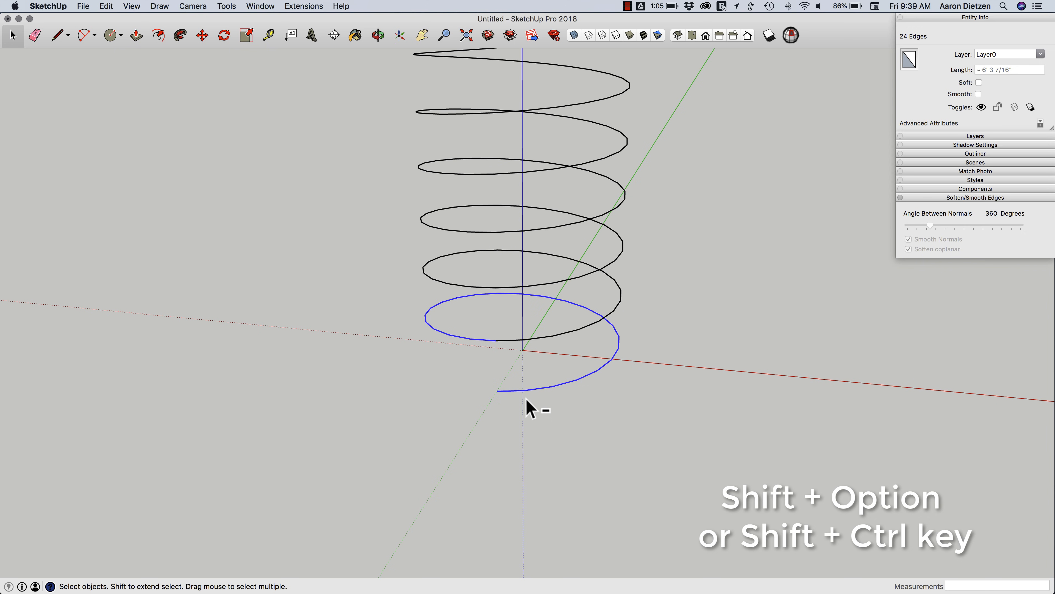
pyautogui.moveTo(530, 389)
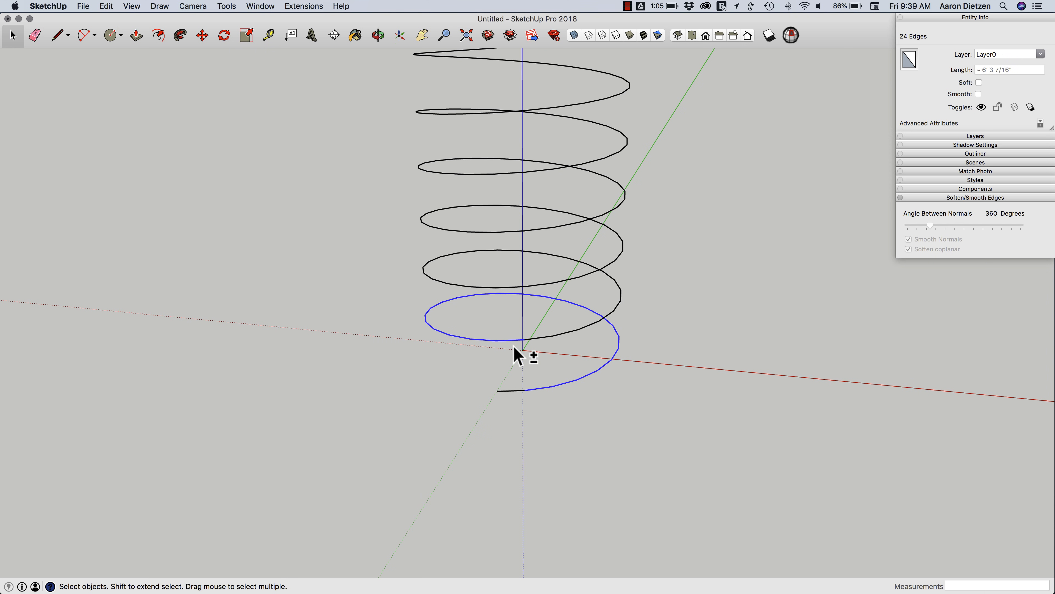
pyautogui.moveTo(521, 345)
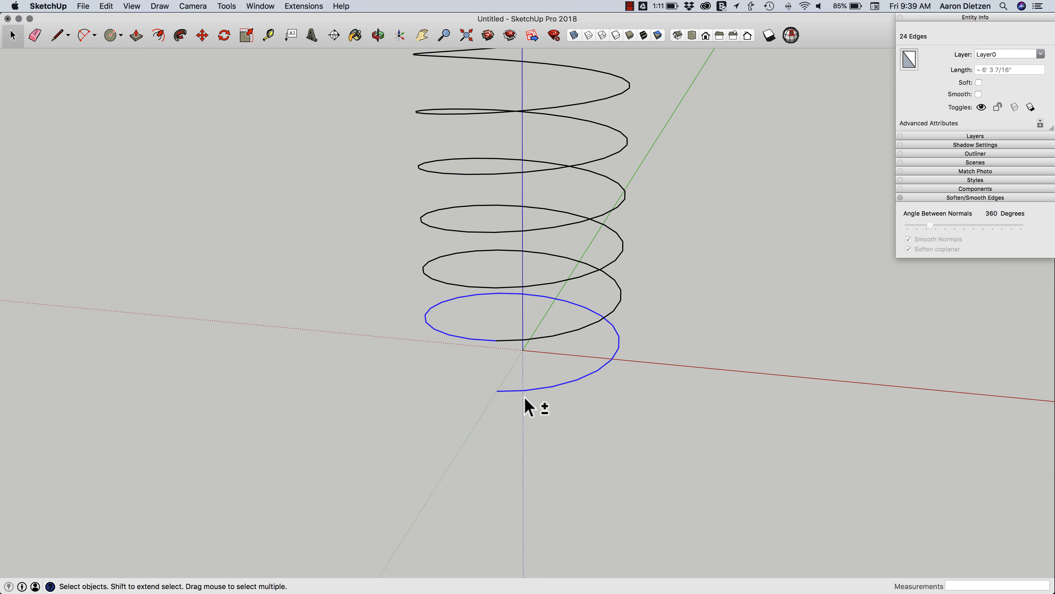
pyautogui.click(378, 35)
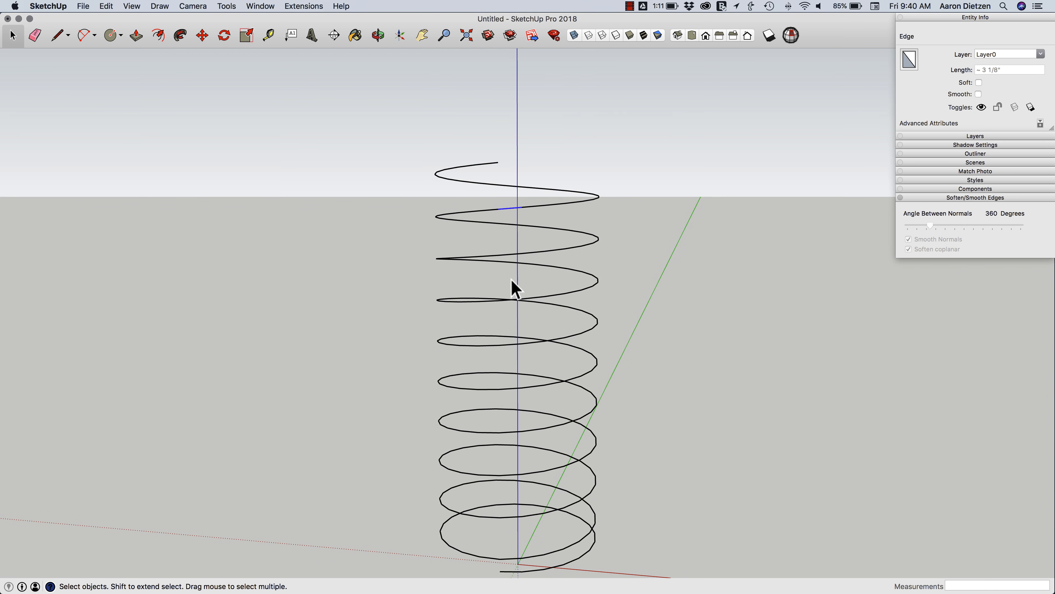
pyautogui.moveTo(658, 129)
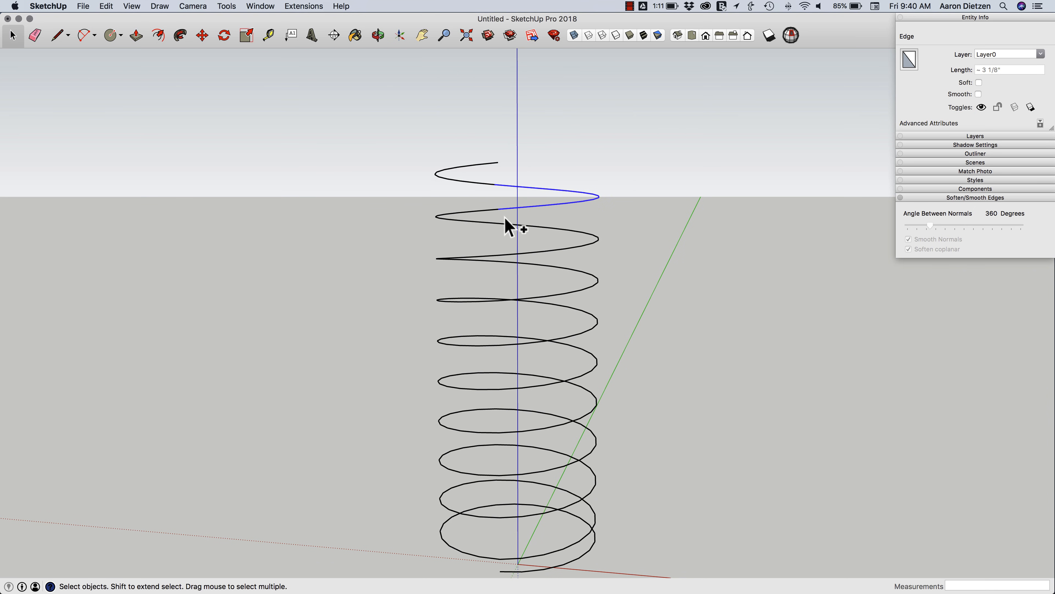
# Select the 24 edges of the top coil and compress that turn of the helix
pyautogui.moveTo(510, 228); pyautogui.dragTo(590, 207)
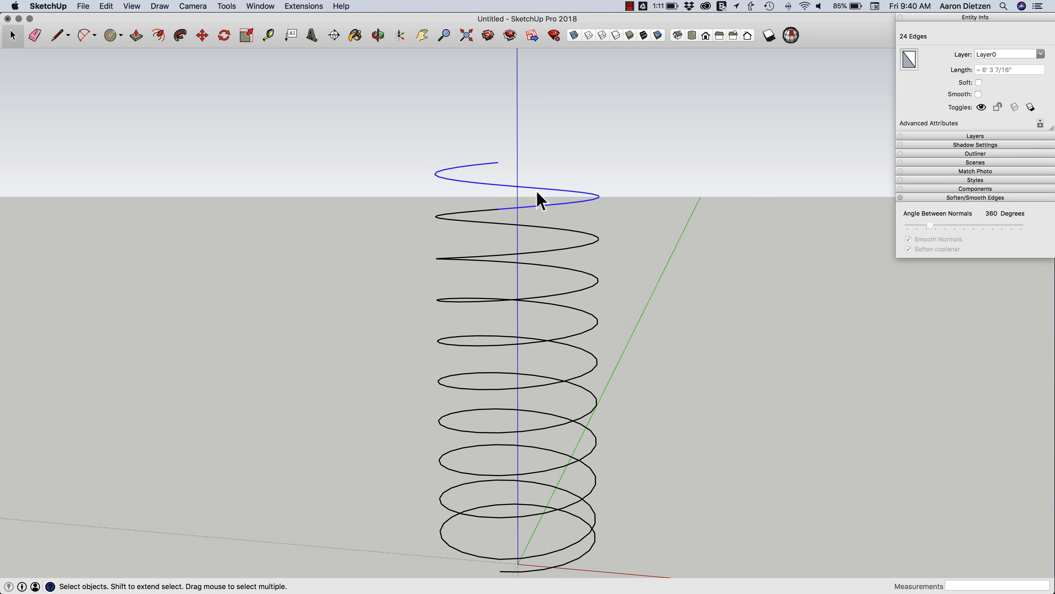
pyautogui.moveTo(537, 205)
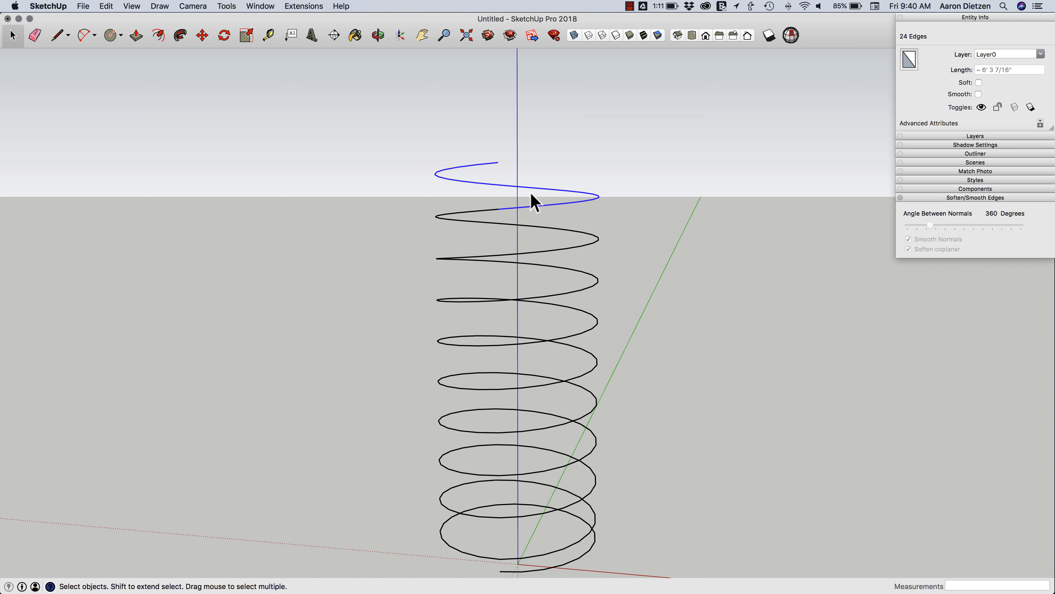
pyautogui.click(246, 35)
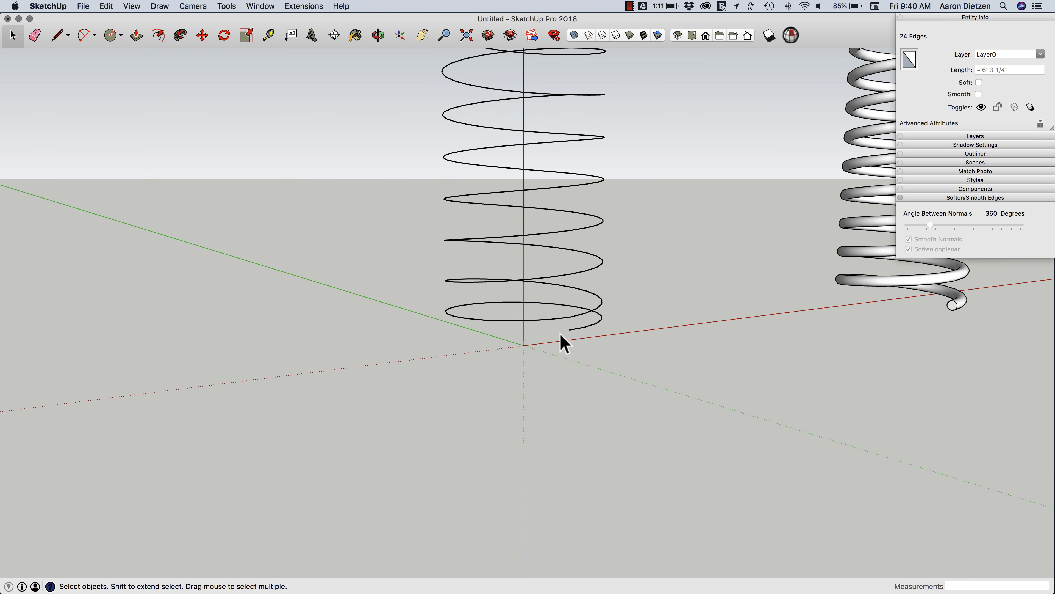
# Draw a small circle at the helix's lower end and reverse its face to the front
pyautogui.click(111, 35)
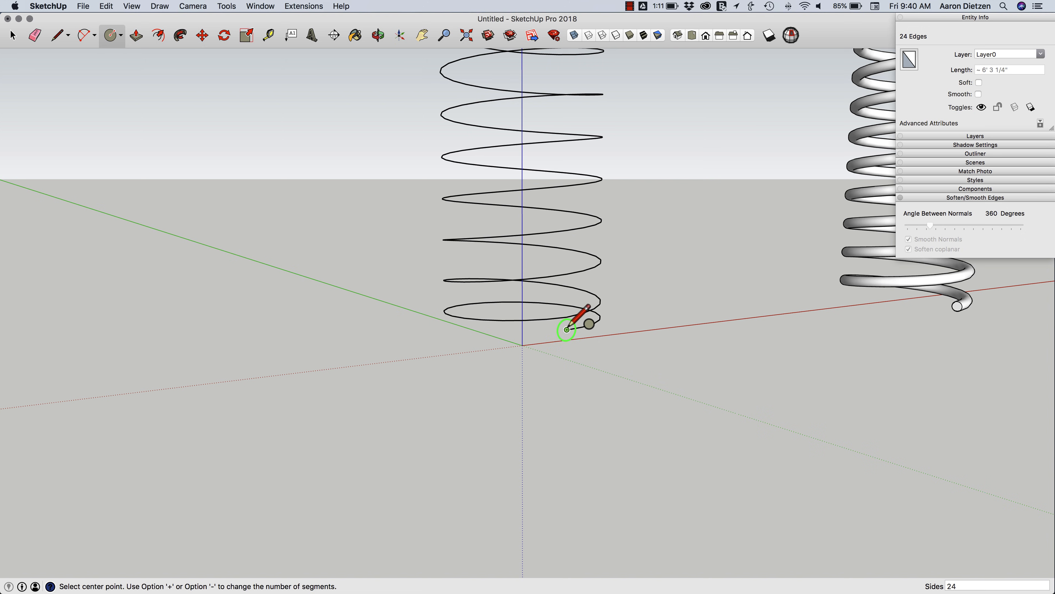
pyautogui.click(570, 327)
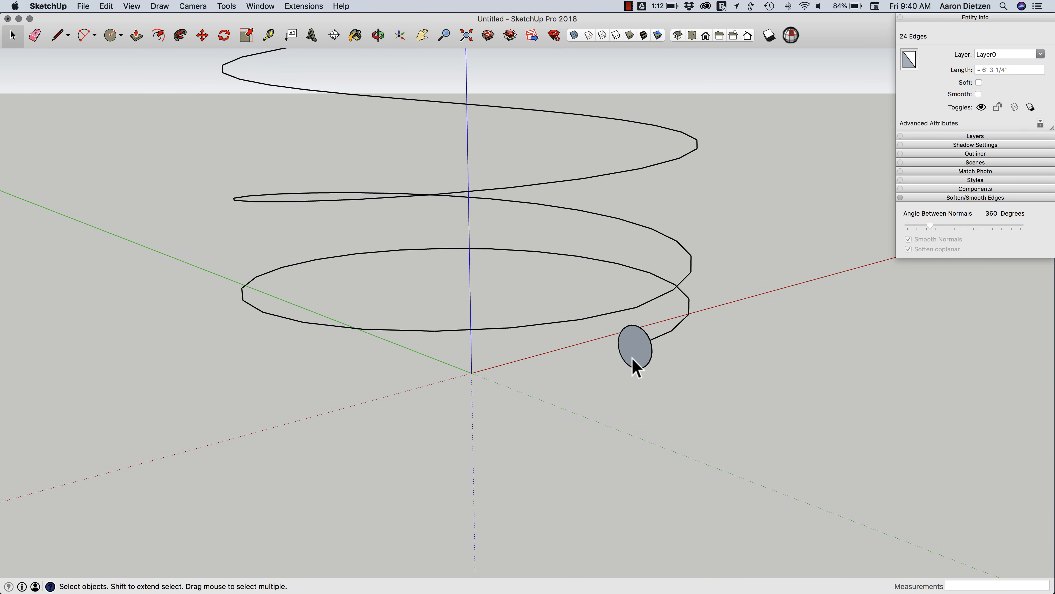
pyautogui.rightClick(633, 344)
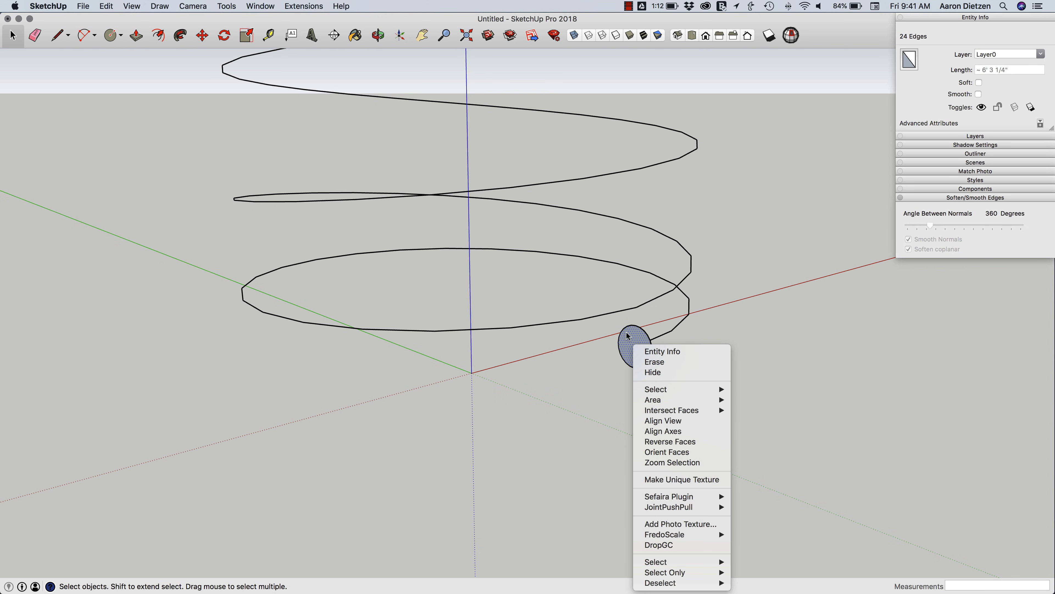
pyautogui.moveTo(669, 441)
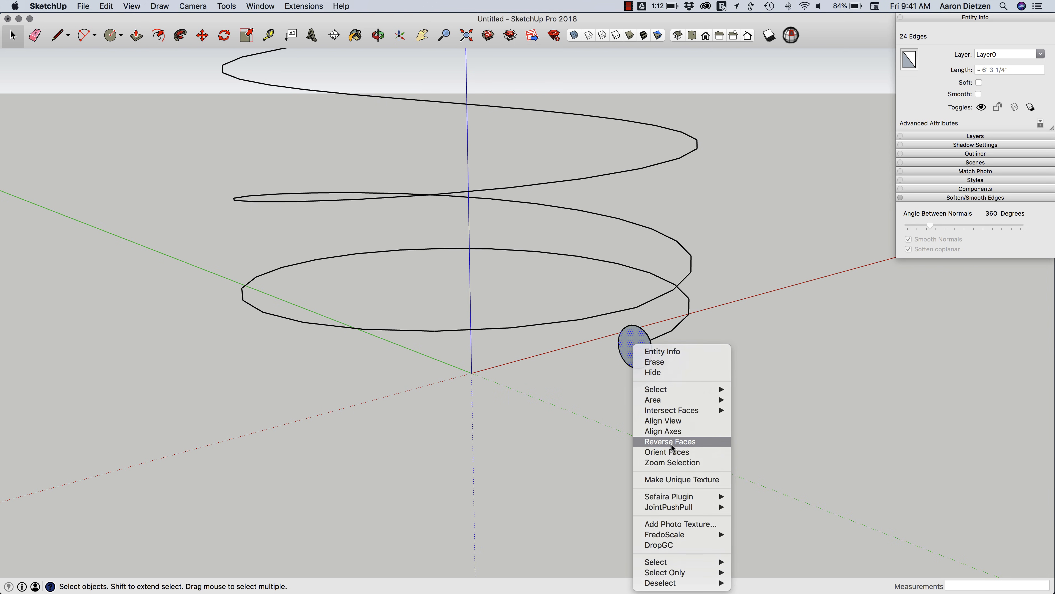
pyautogui.click(669, 441)
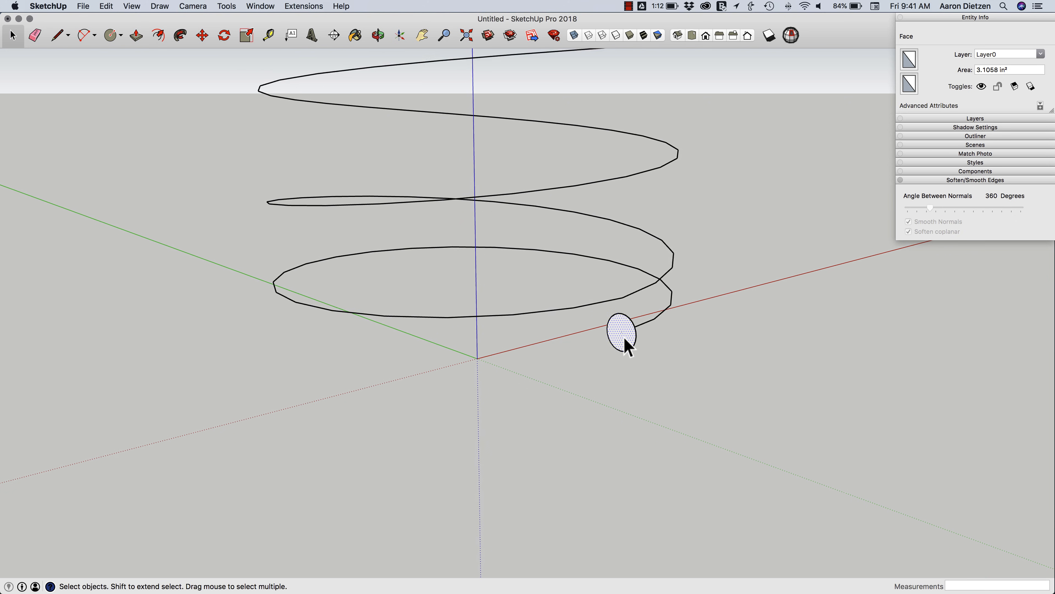
pyautogui.moveTo(626, 343); pyautogui.dragTo(588, 291)
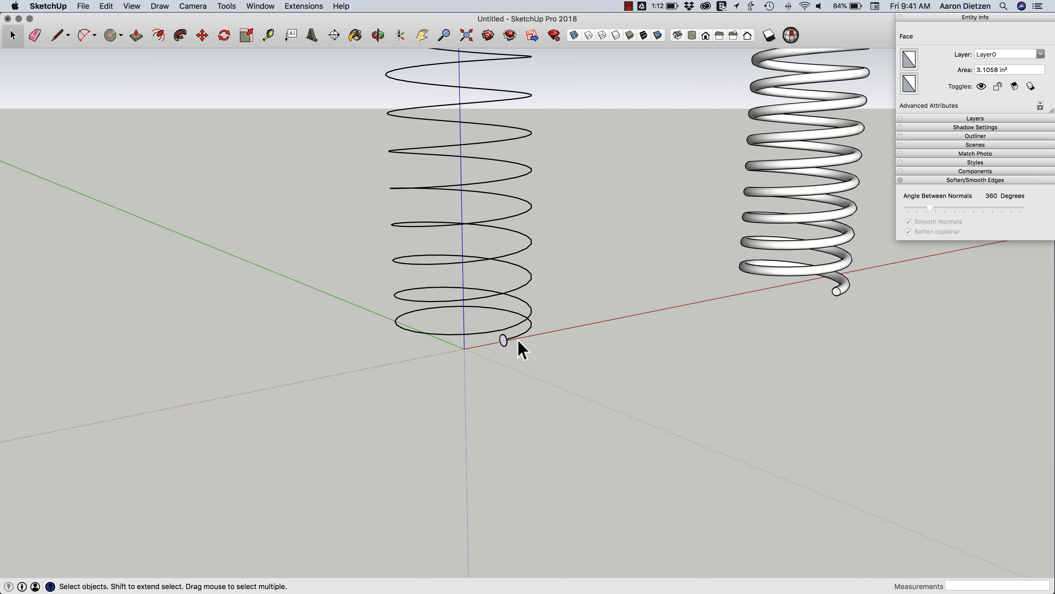
# Select the whole 240-edge helix path and sweep the circle along it with Follow Me
pyautogui.click(527, 335)
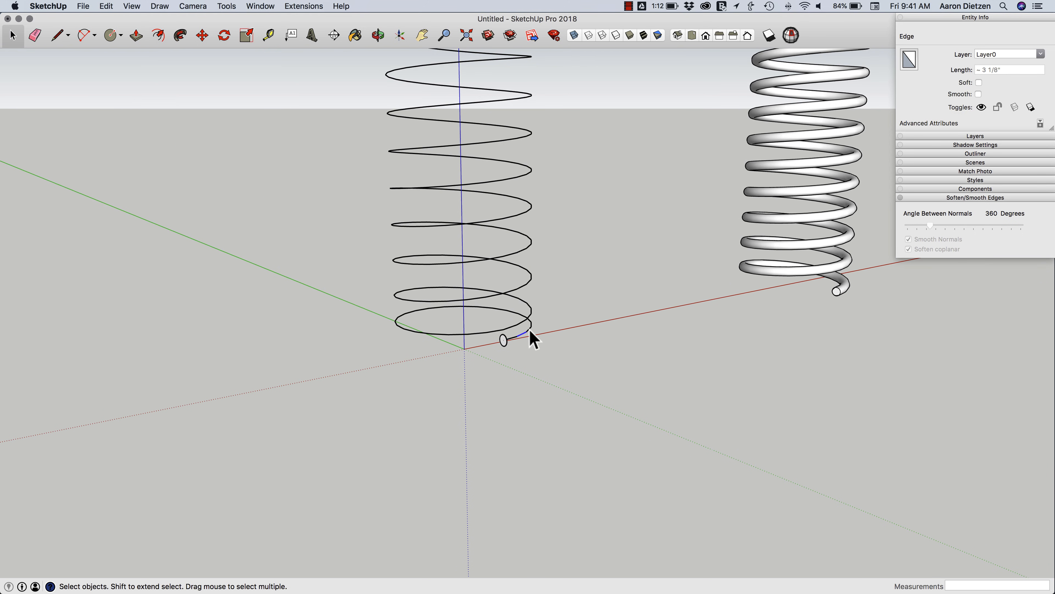
pyautogui.moveTo(515, 347)
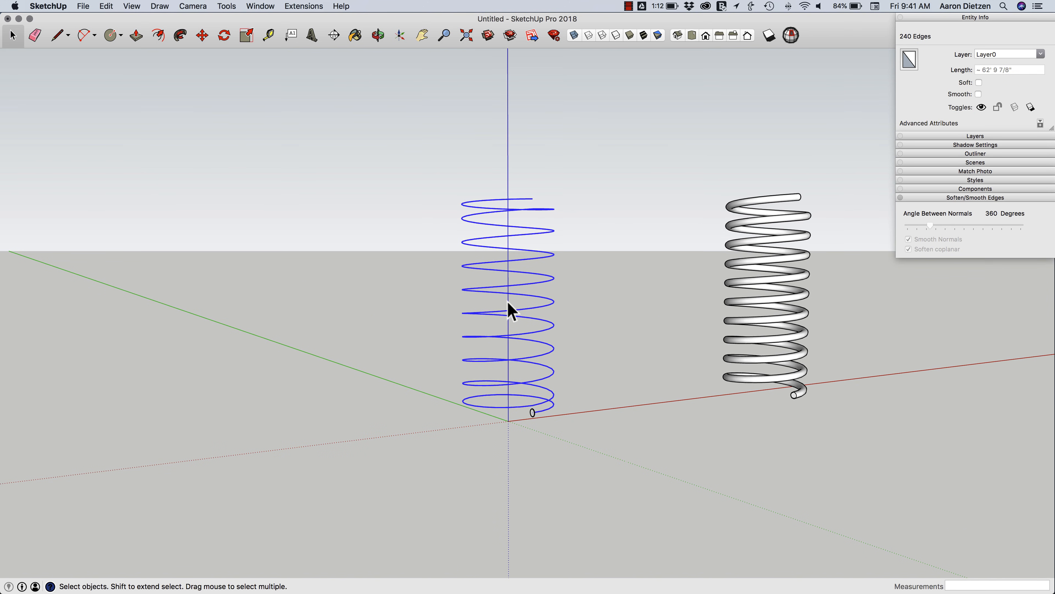
pyautogui.click(304, 6)
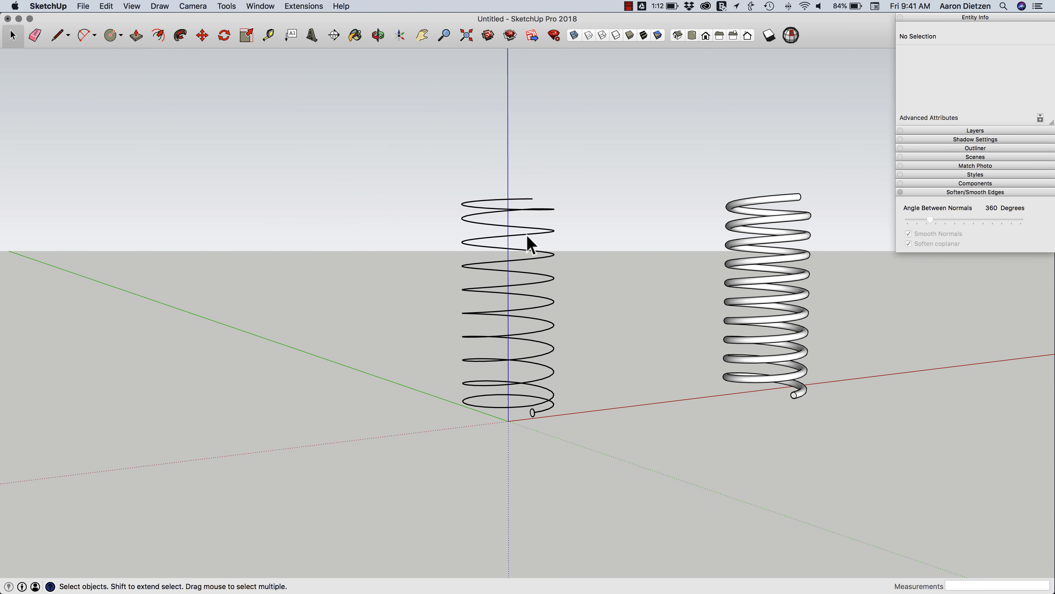
pyautogui.click(531, 242)
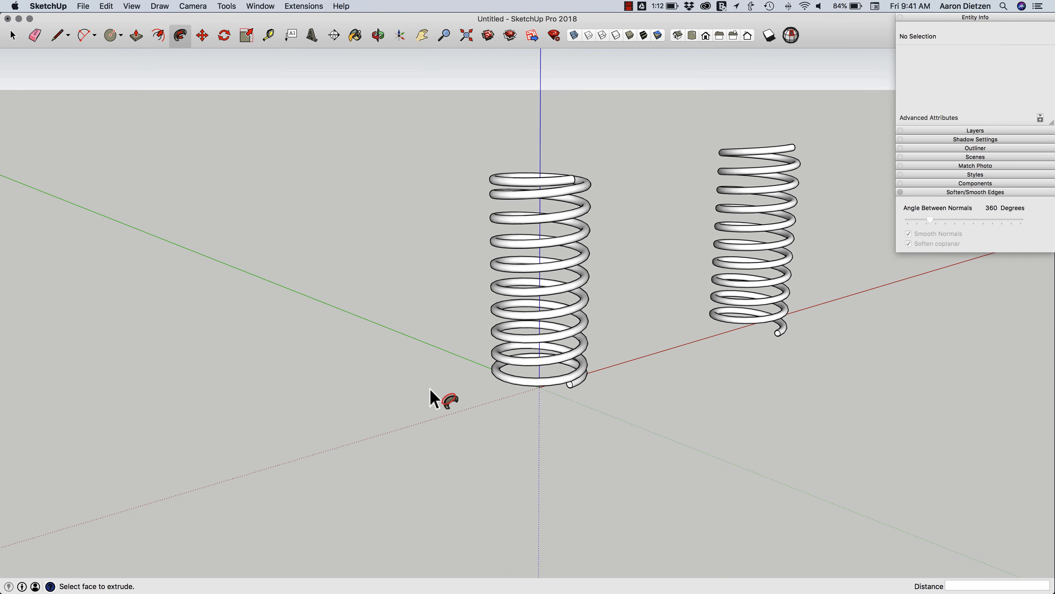
# Select the new spring and move it beside the bare helix and first spring
pyautogui.click(12, 36)
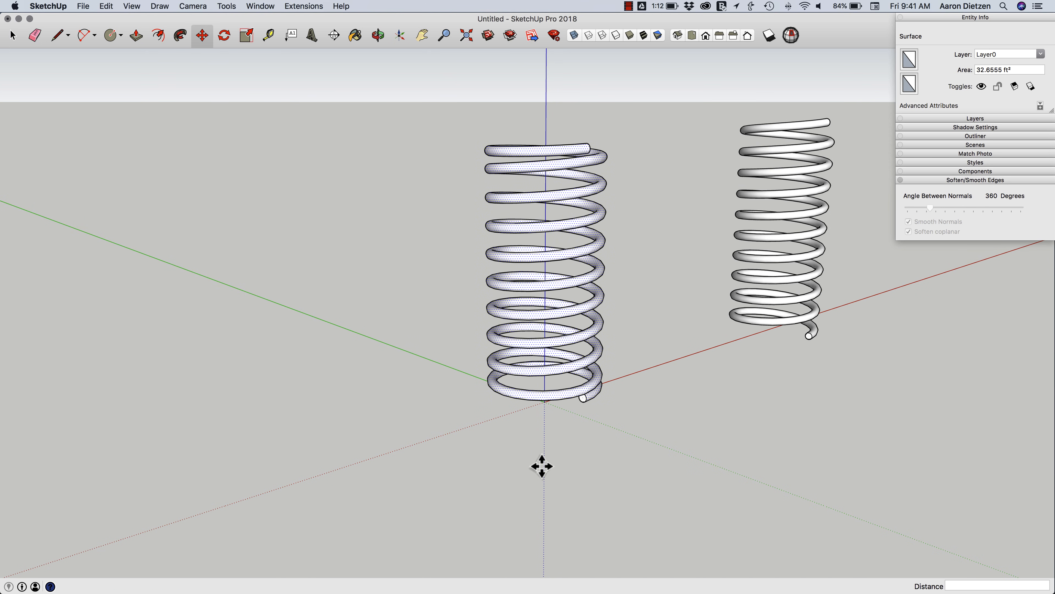
pyautogui.click(12, 35)
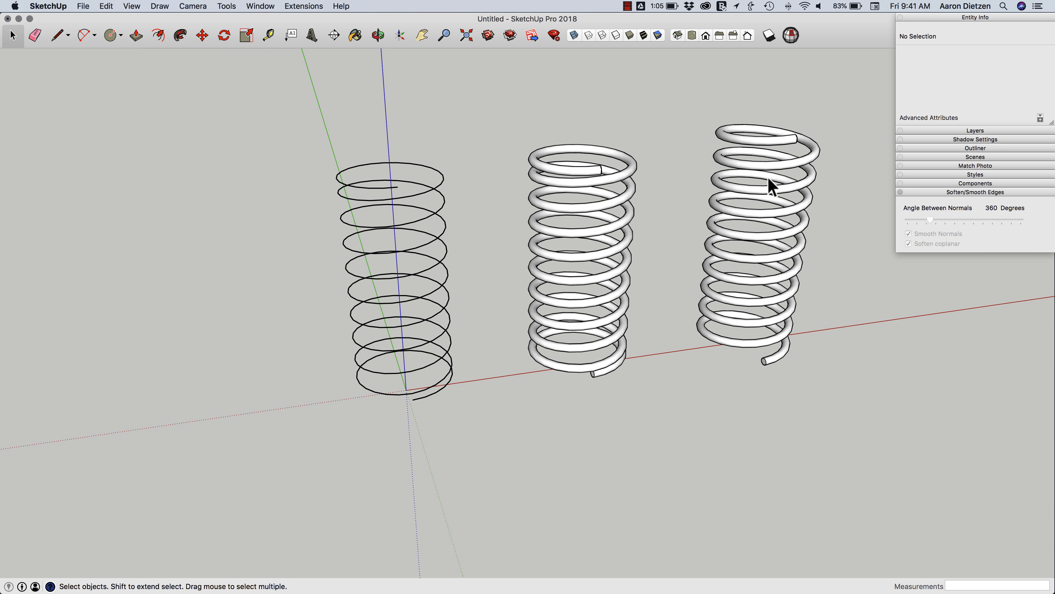
pyautogui.moveTo(666, 225)
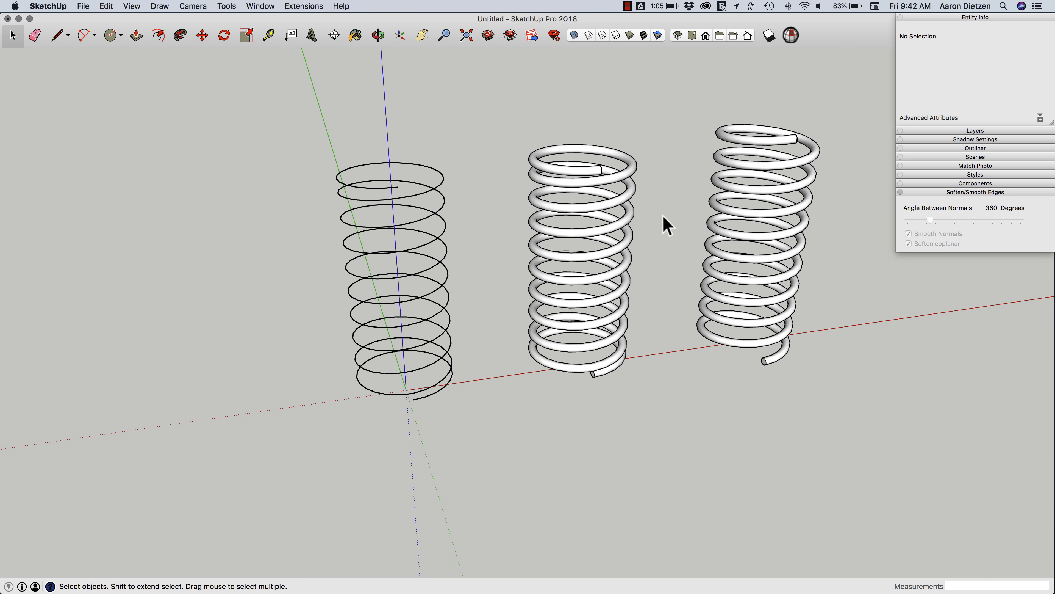